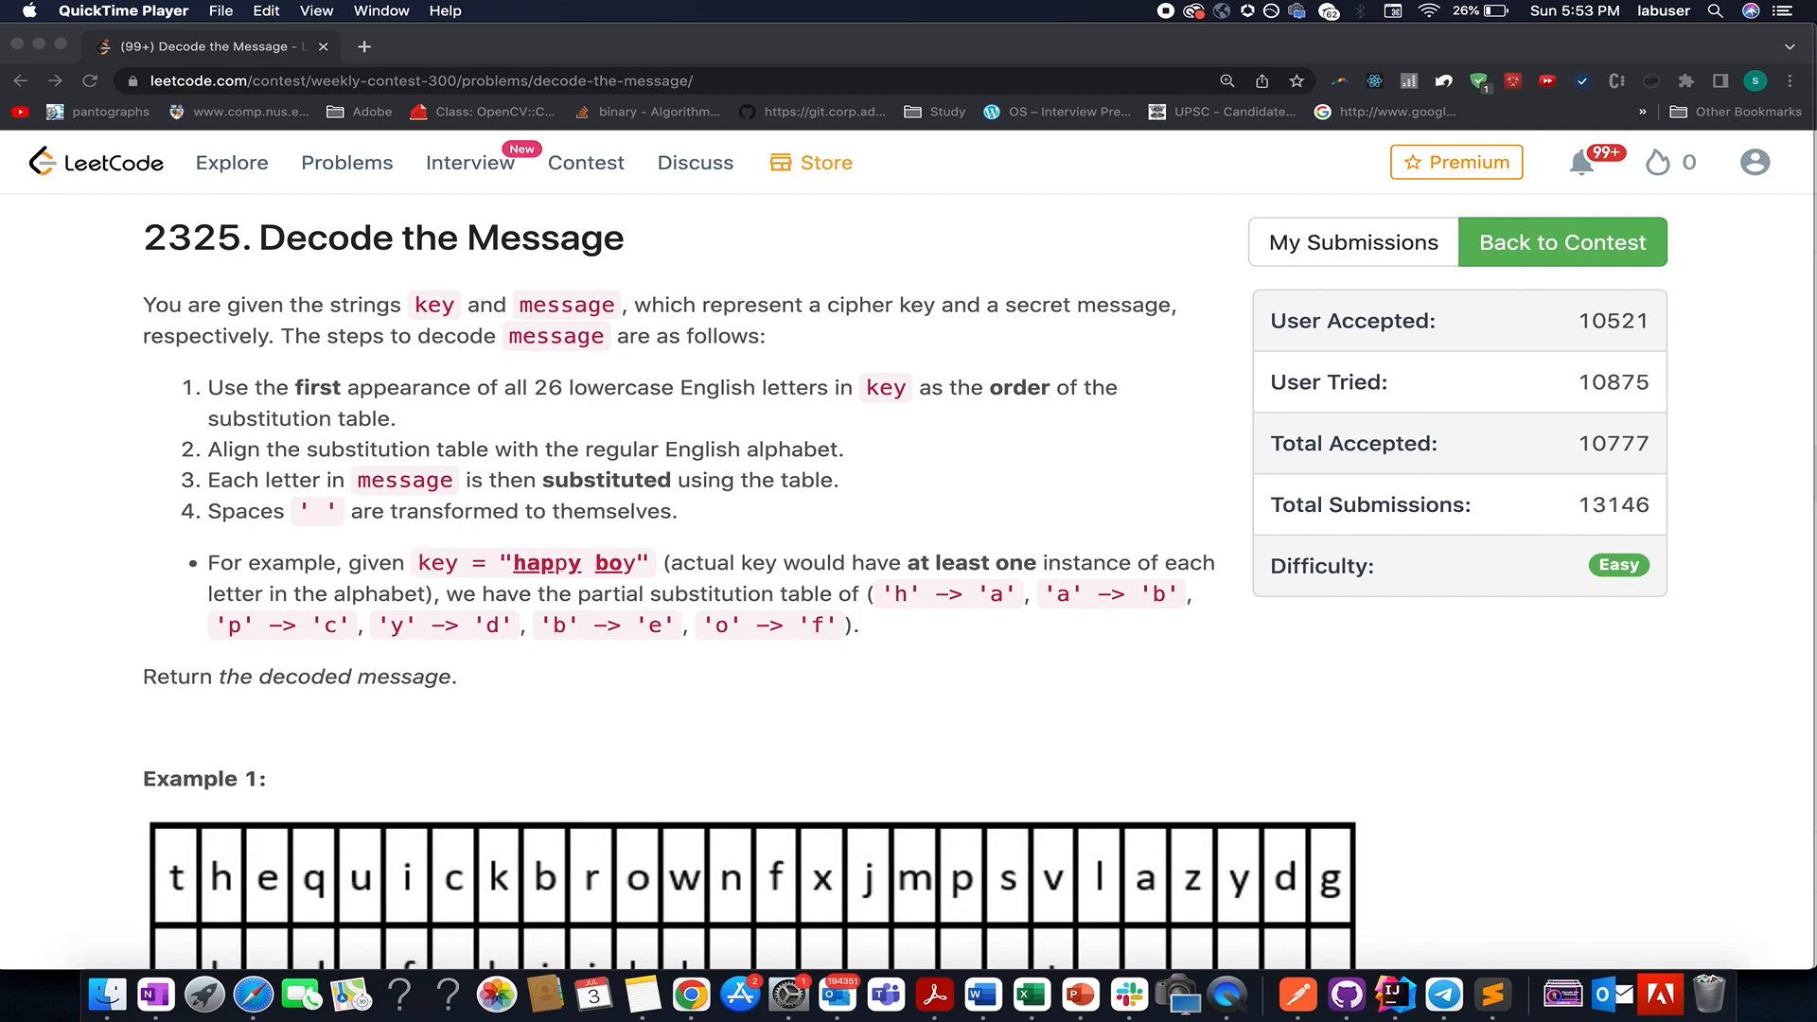
Highlight the four decoding steps and the Example 1 text in the problem statement.
double_click(431, 305)
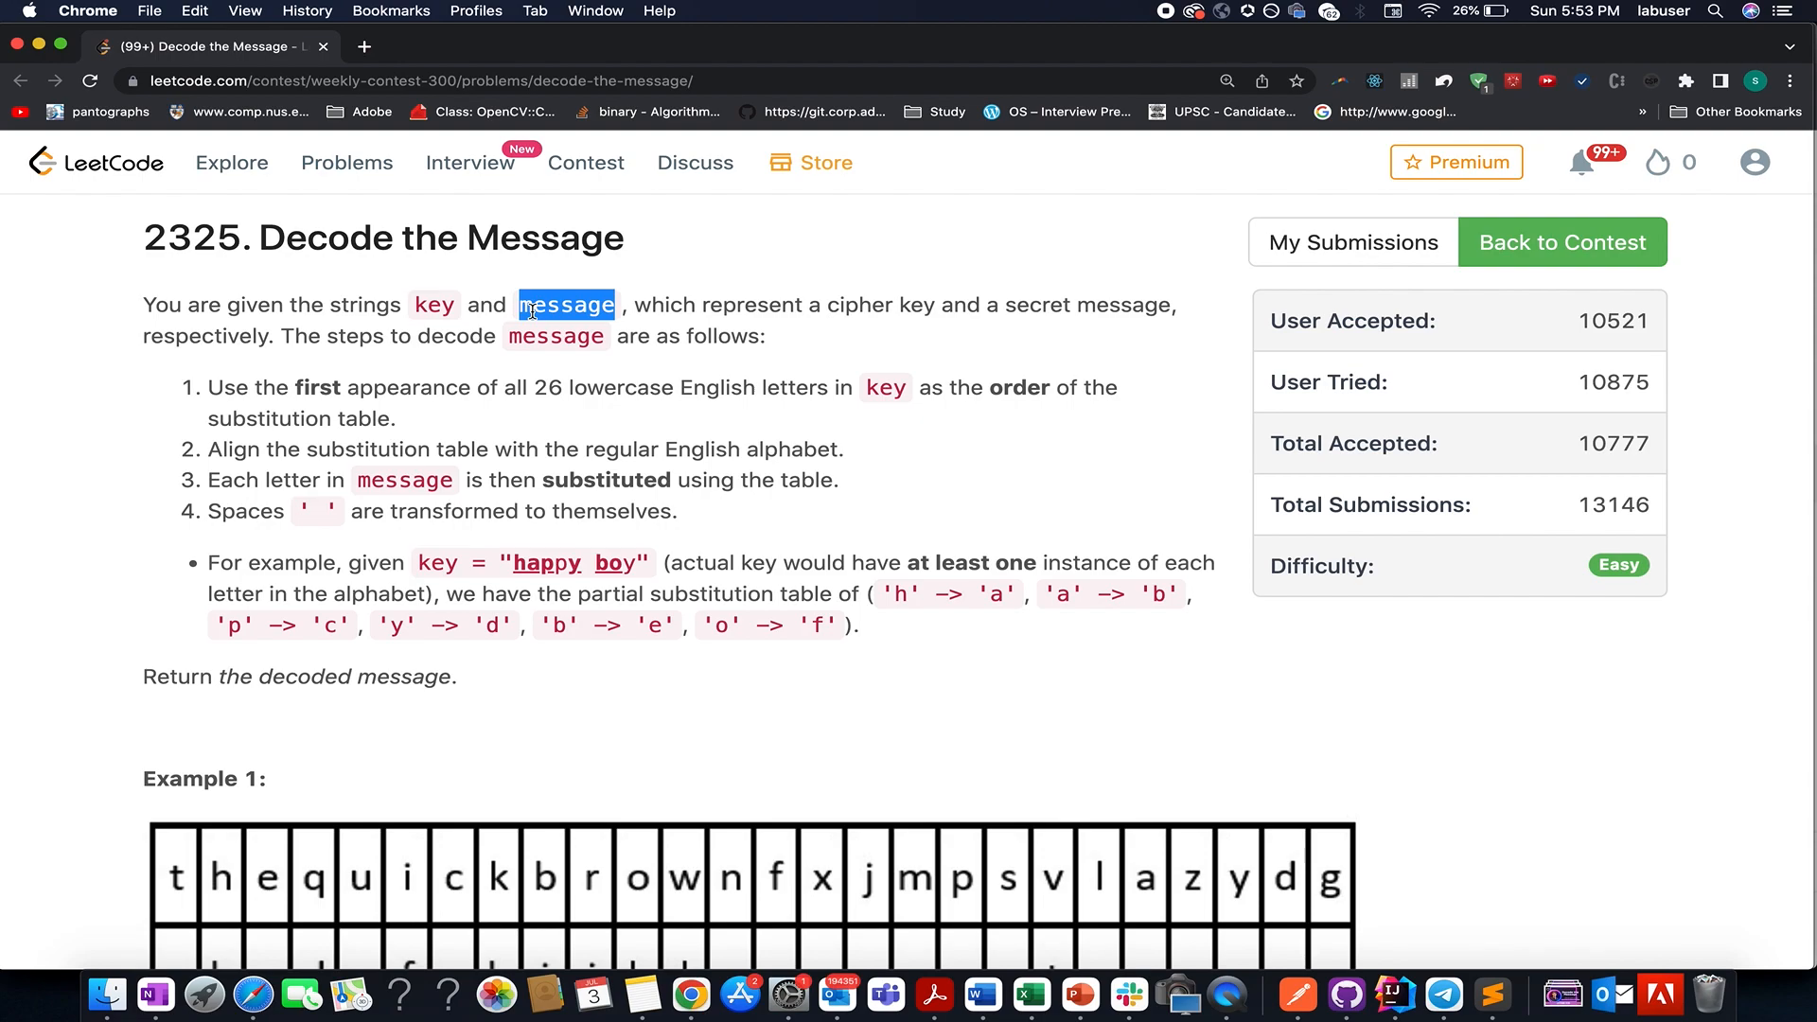
left_click_drag(528, 303, 551, 608)
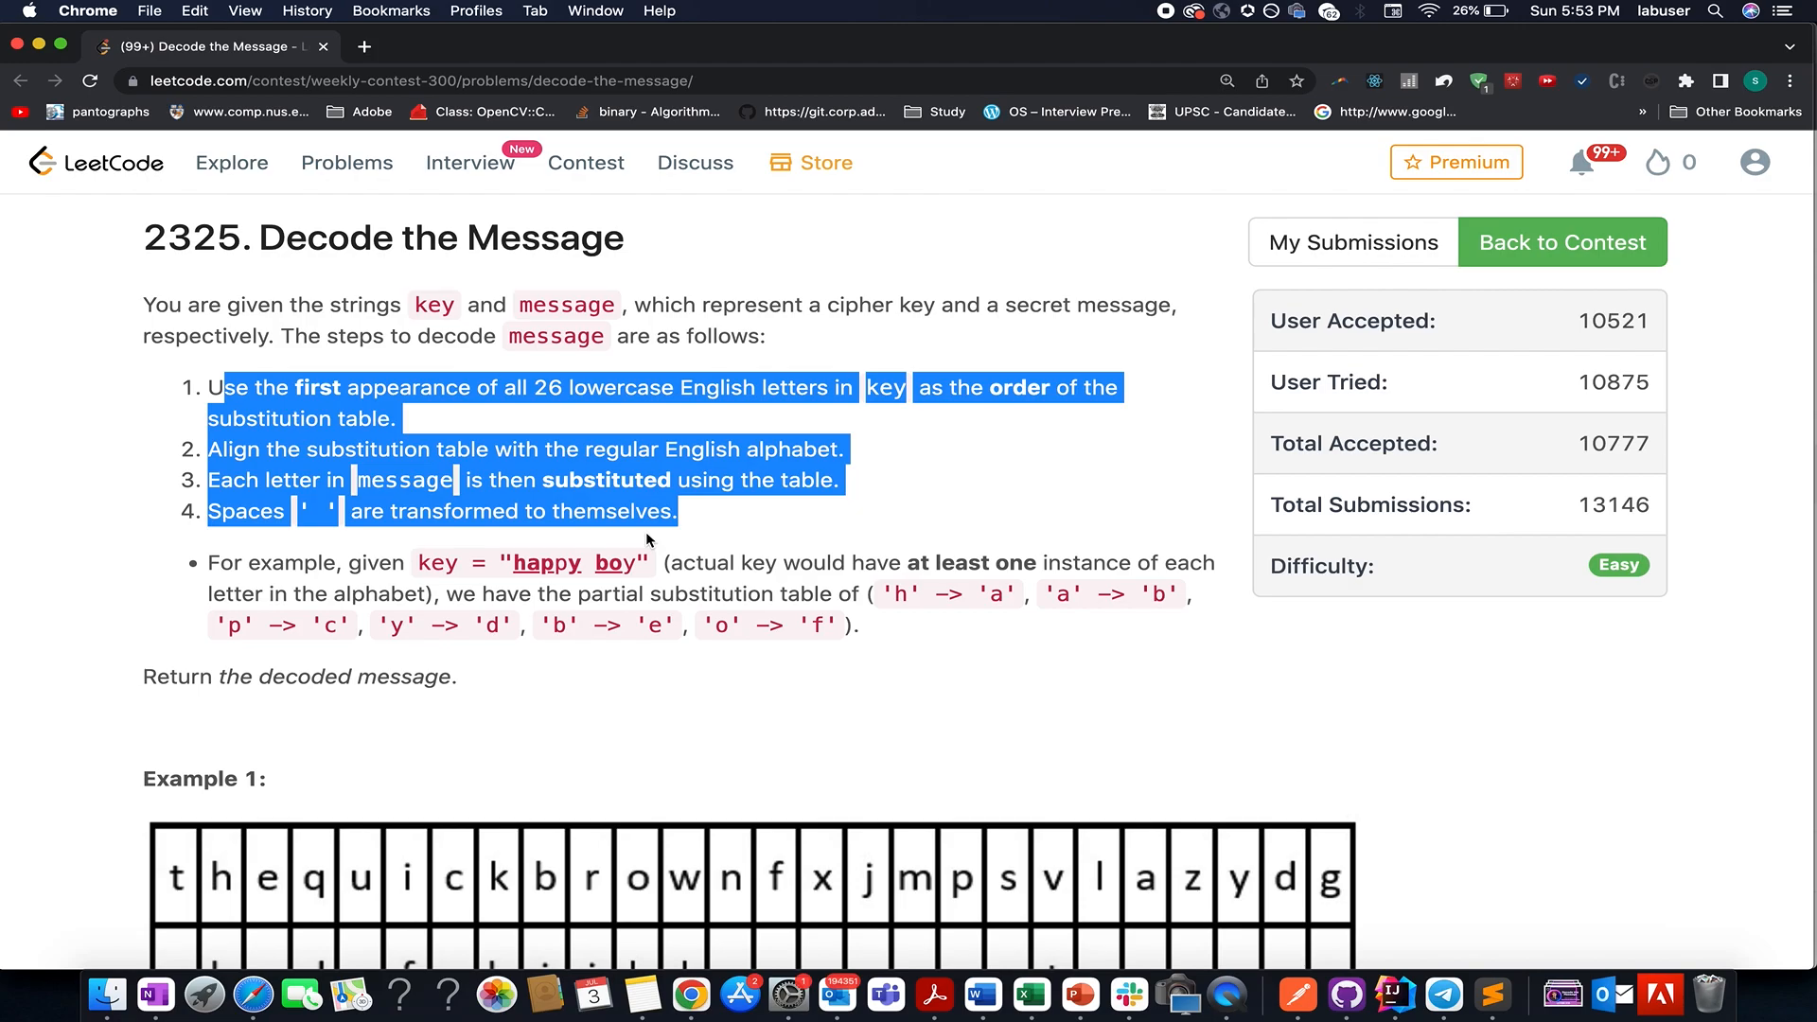
scroll("down", 3)
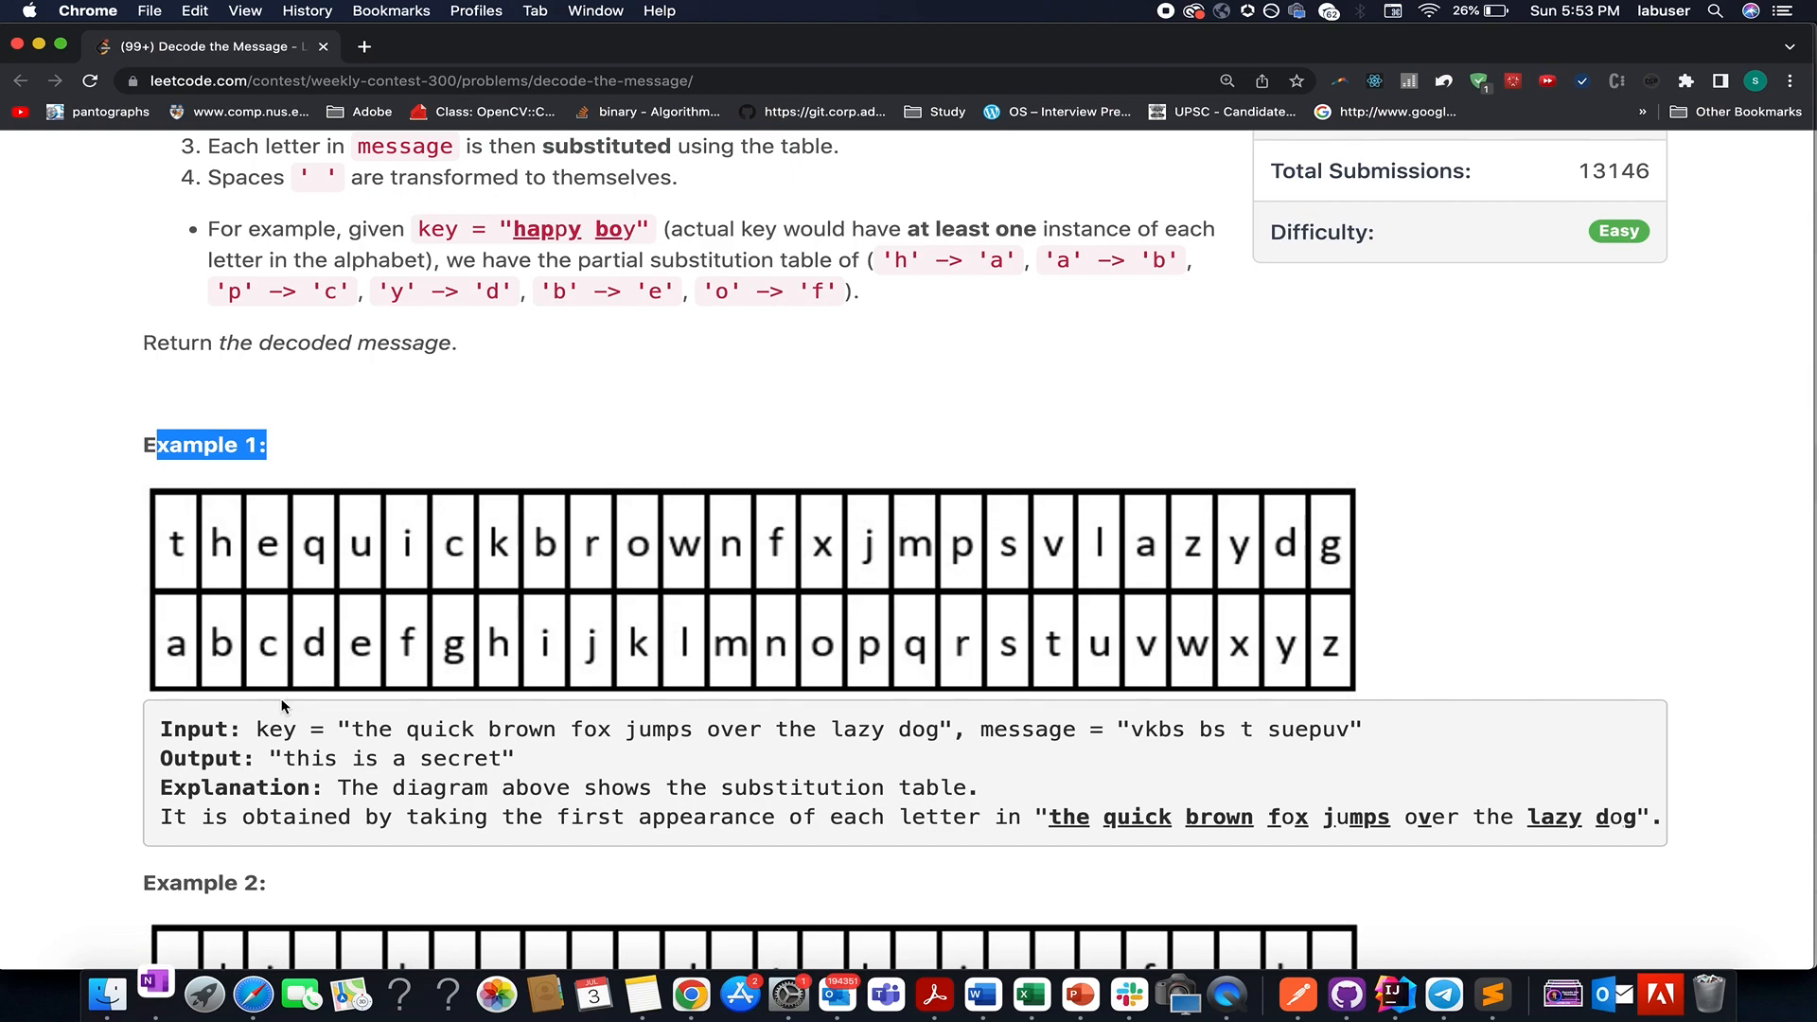
double_click(367, 729)
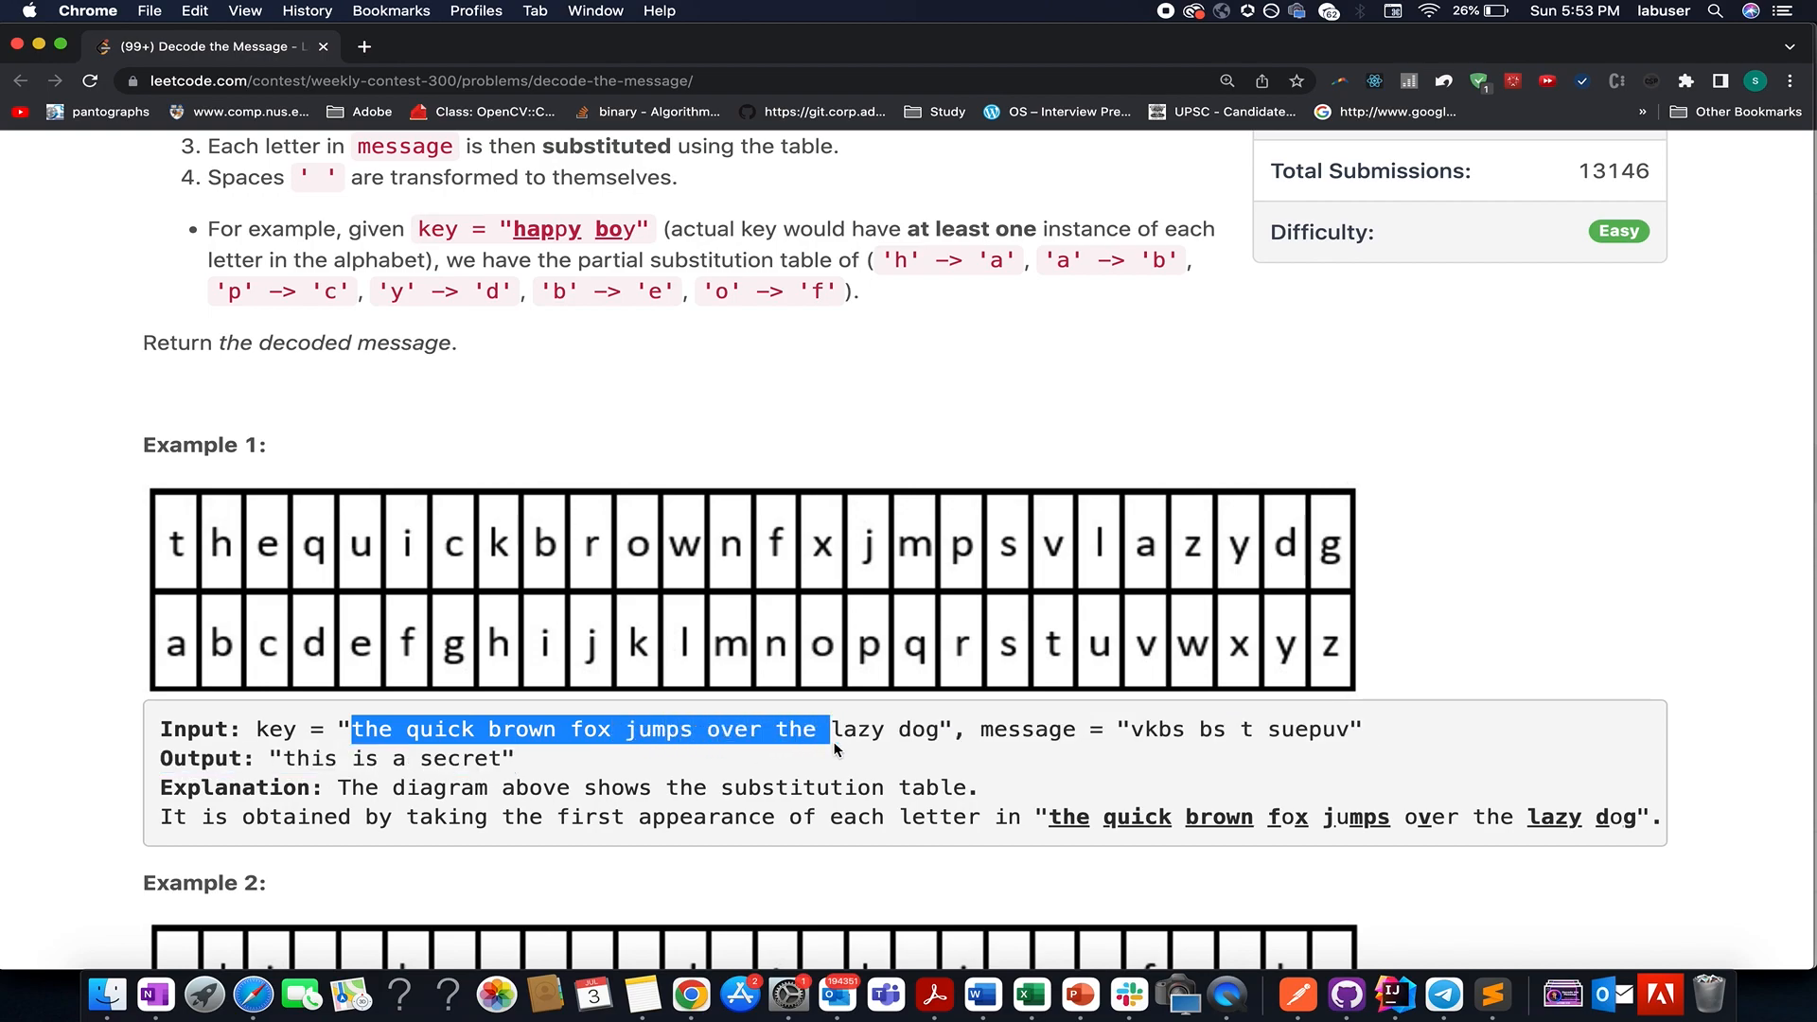
mouse_move(414, 754)
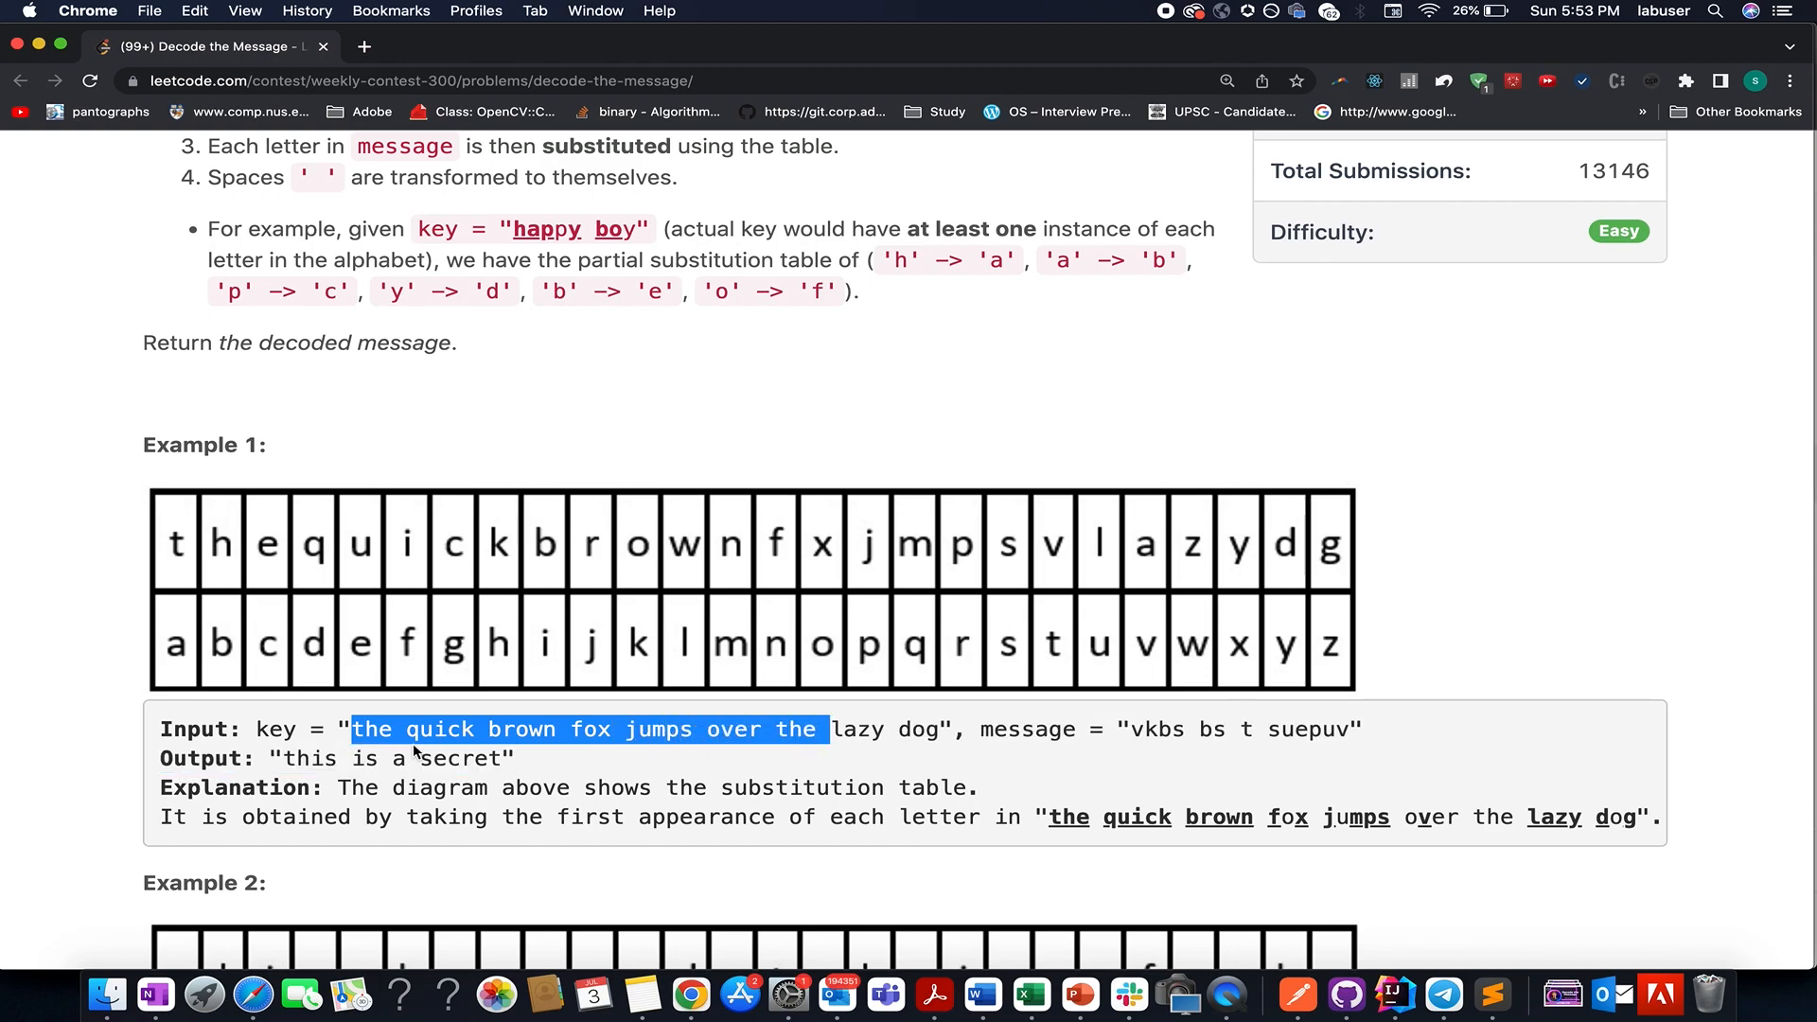
mouse_move(224, 521)
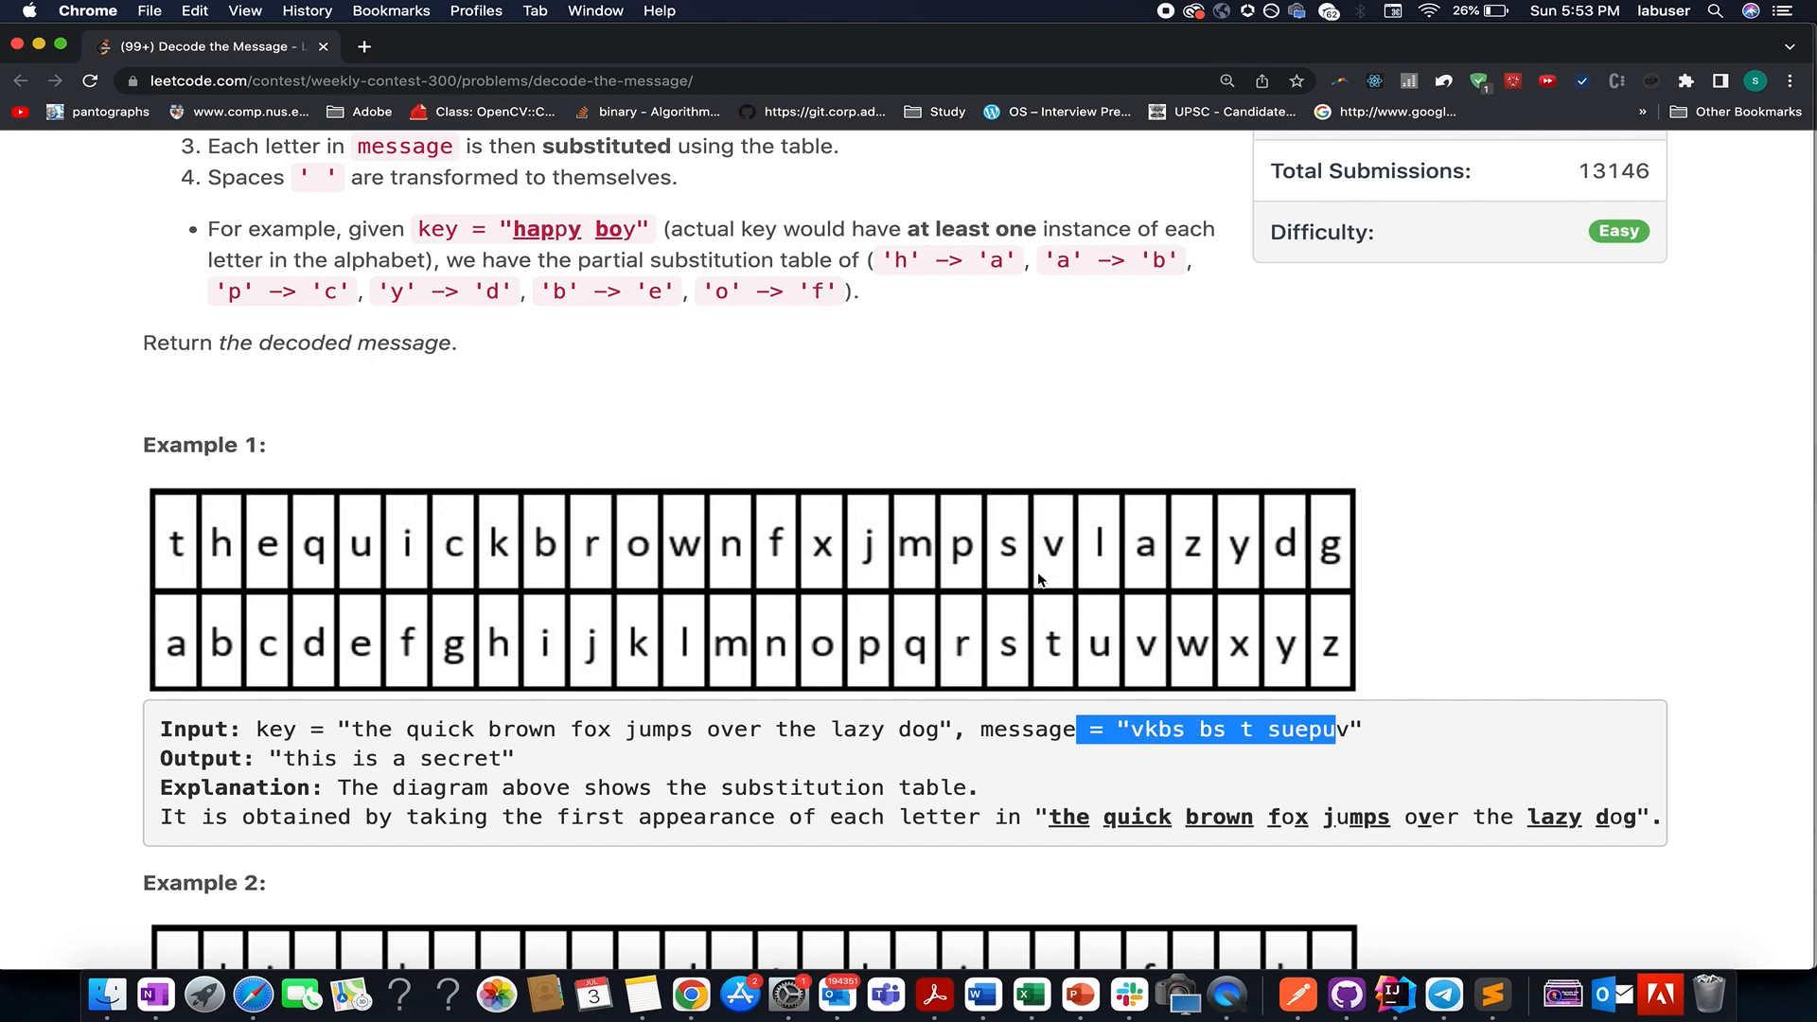
mouse_move(1060, 691)
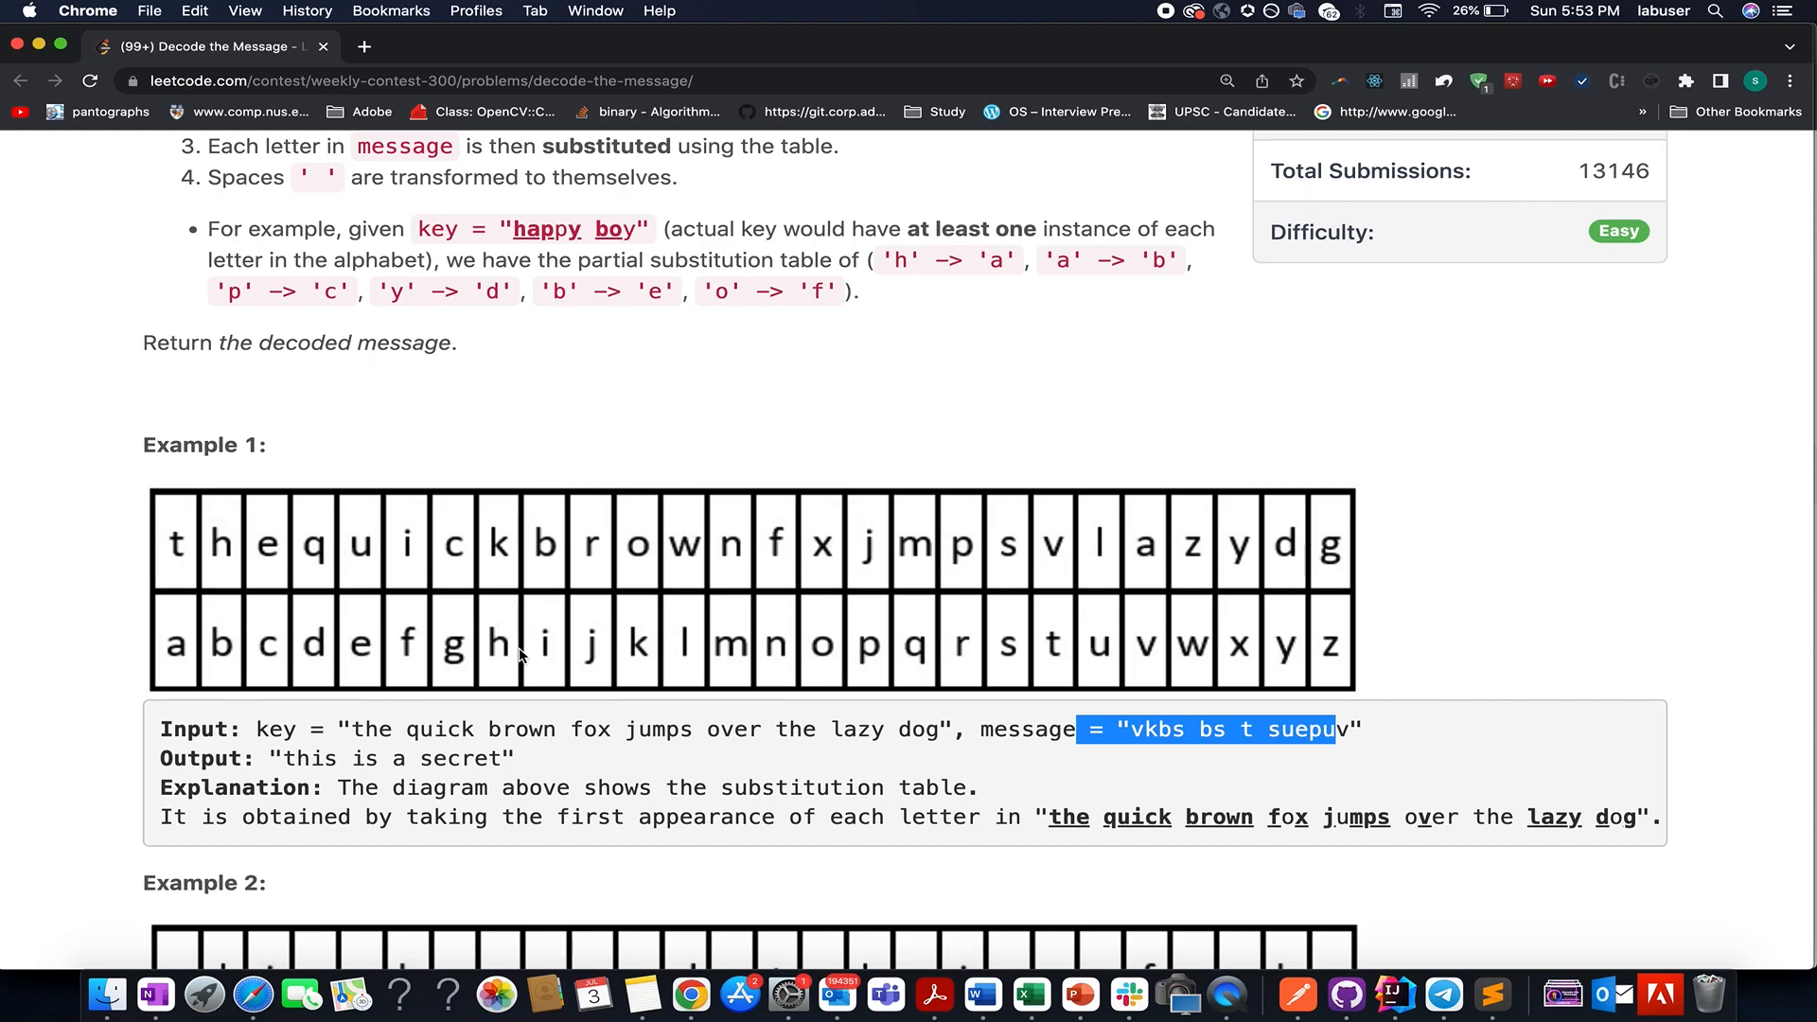
mouse_move(228, 532)
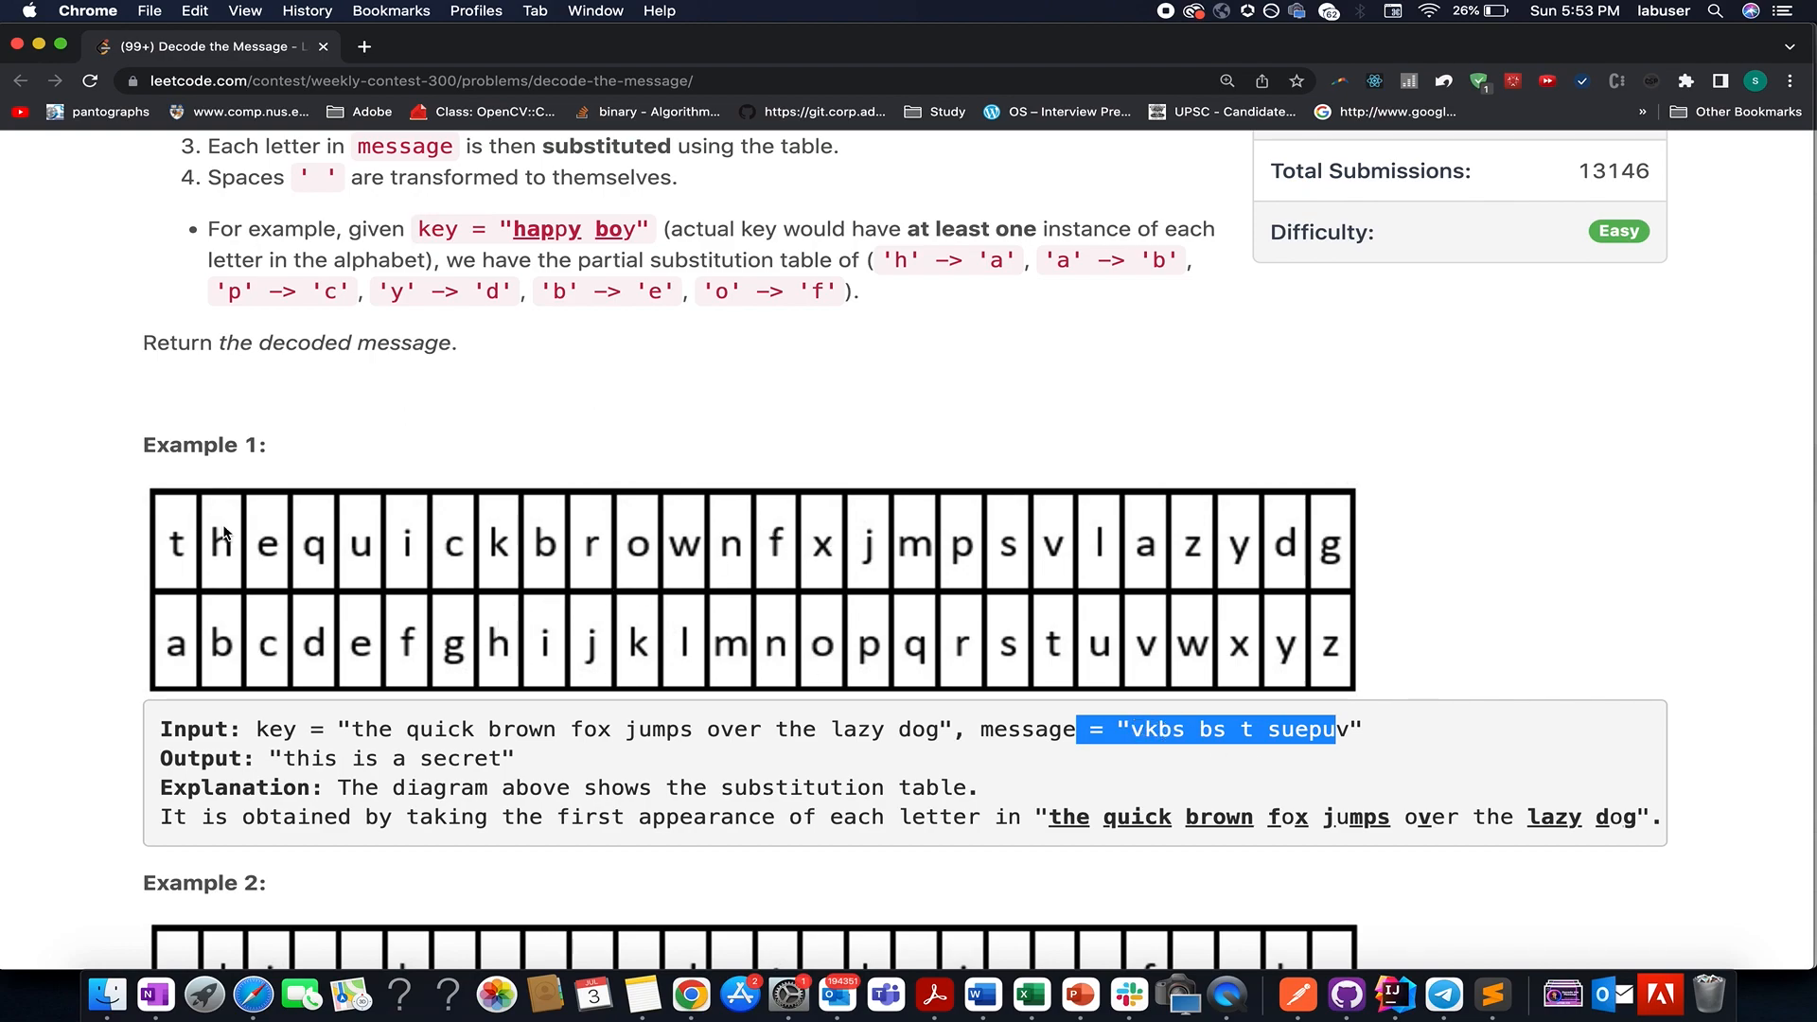
mouse_move(1174, 752)
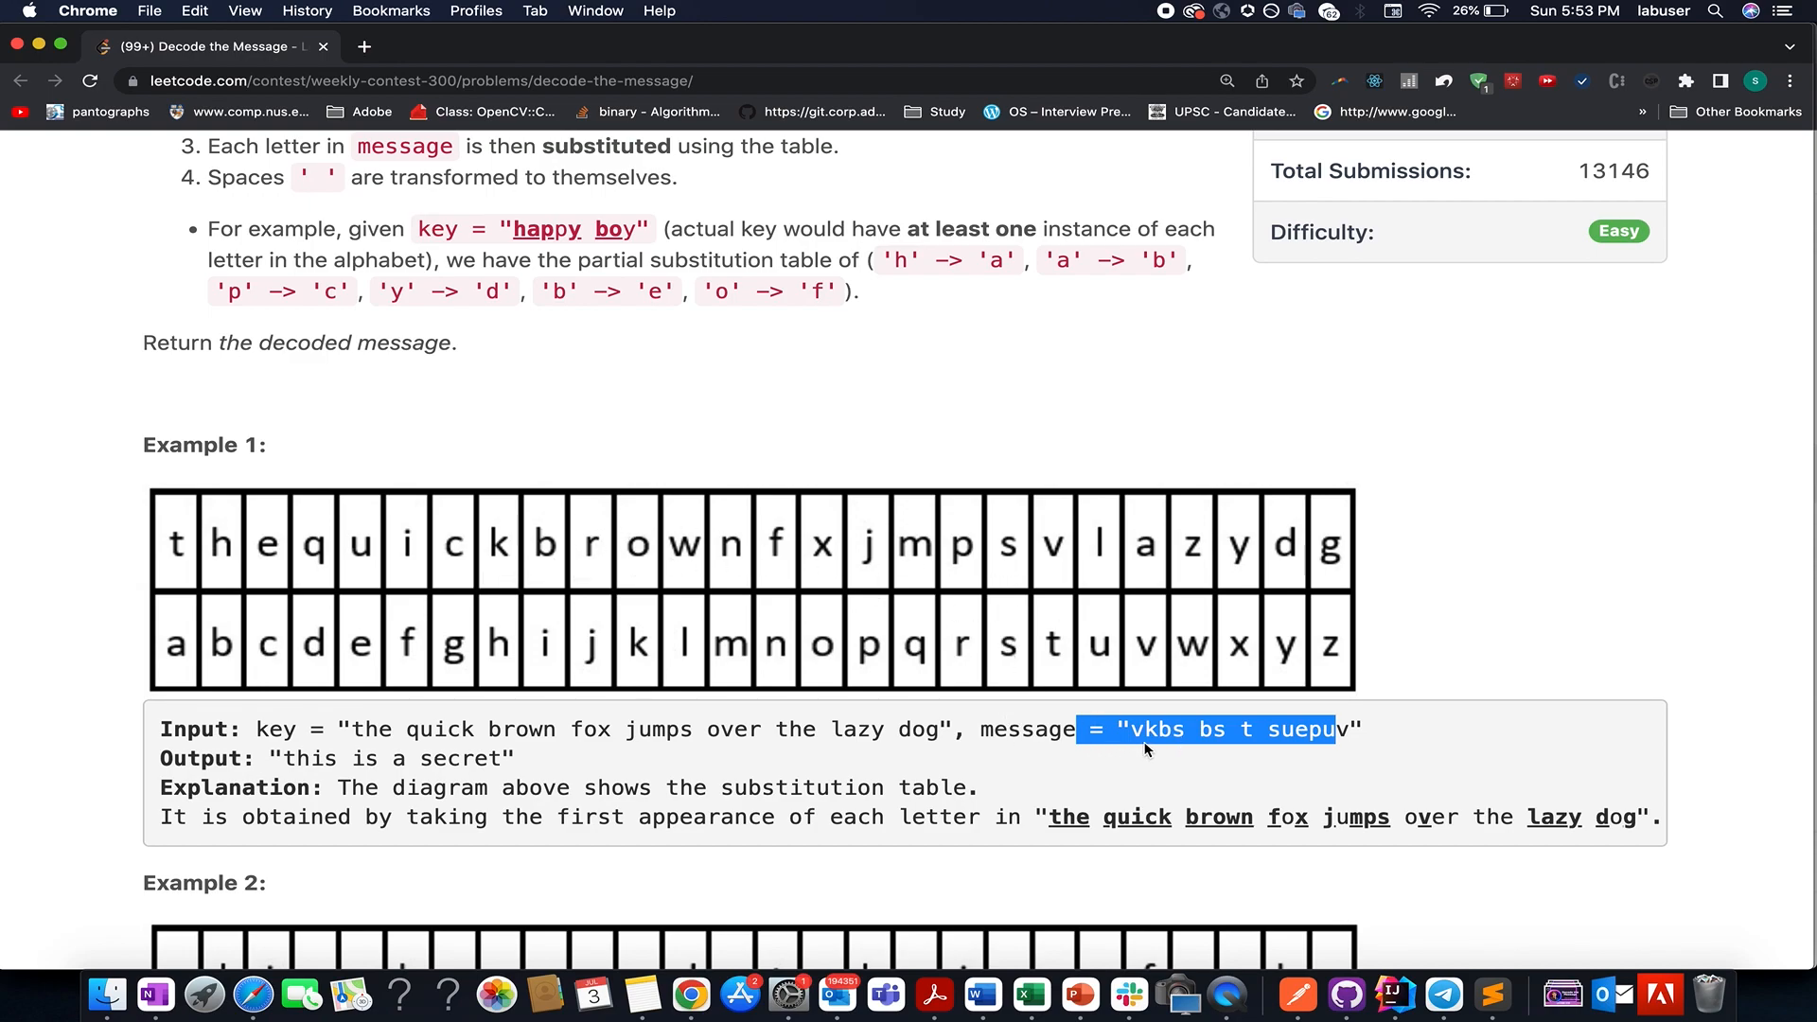
Highlight the decoded output 'this is a secret', then underline 'key' in red on the slide.
double_click(309, 758)
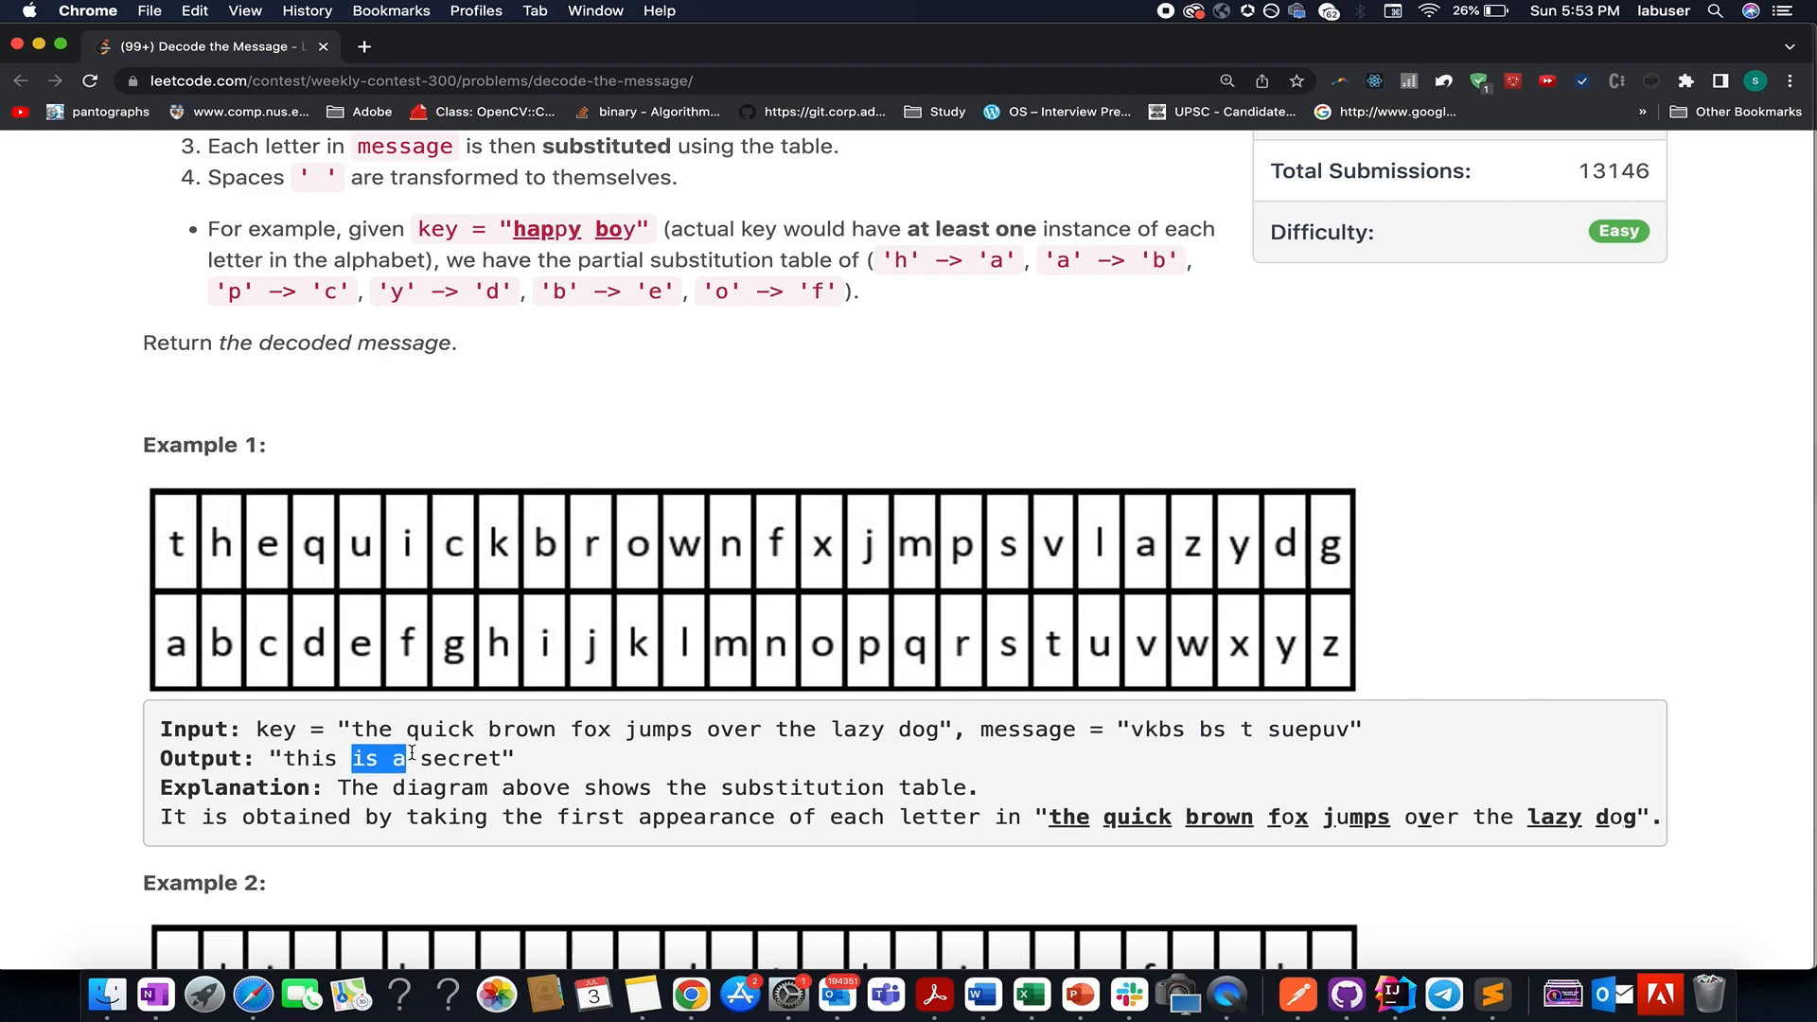
left_click_drag(354, 757, 498, 757)
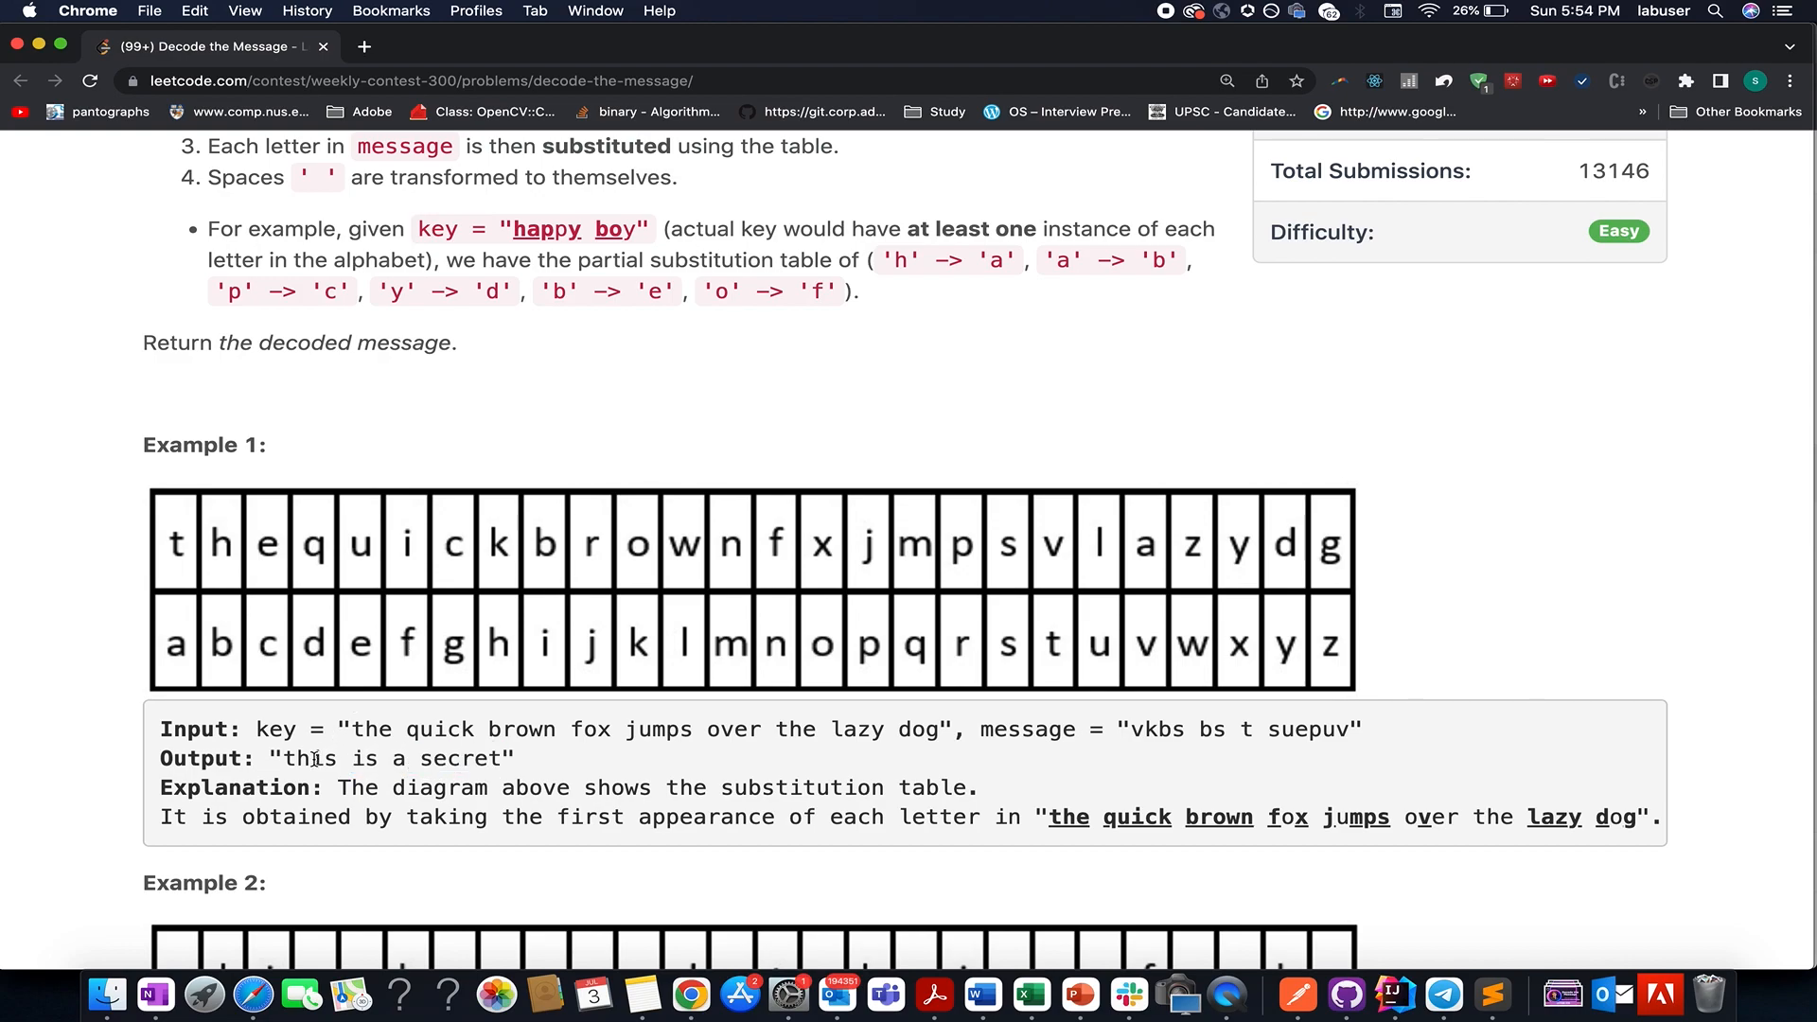
left_click_drag(286, 758, 499, 757)
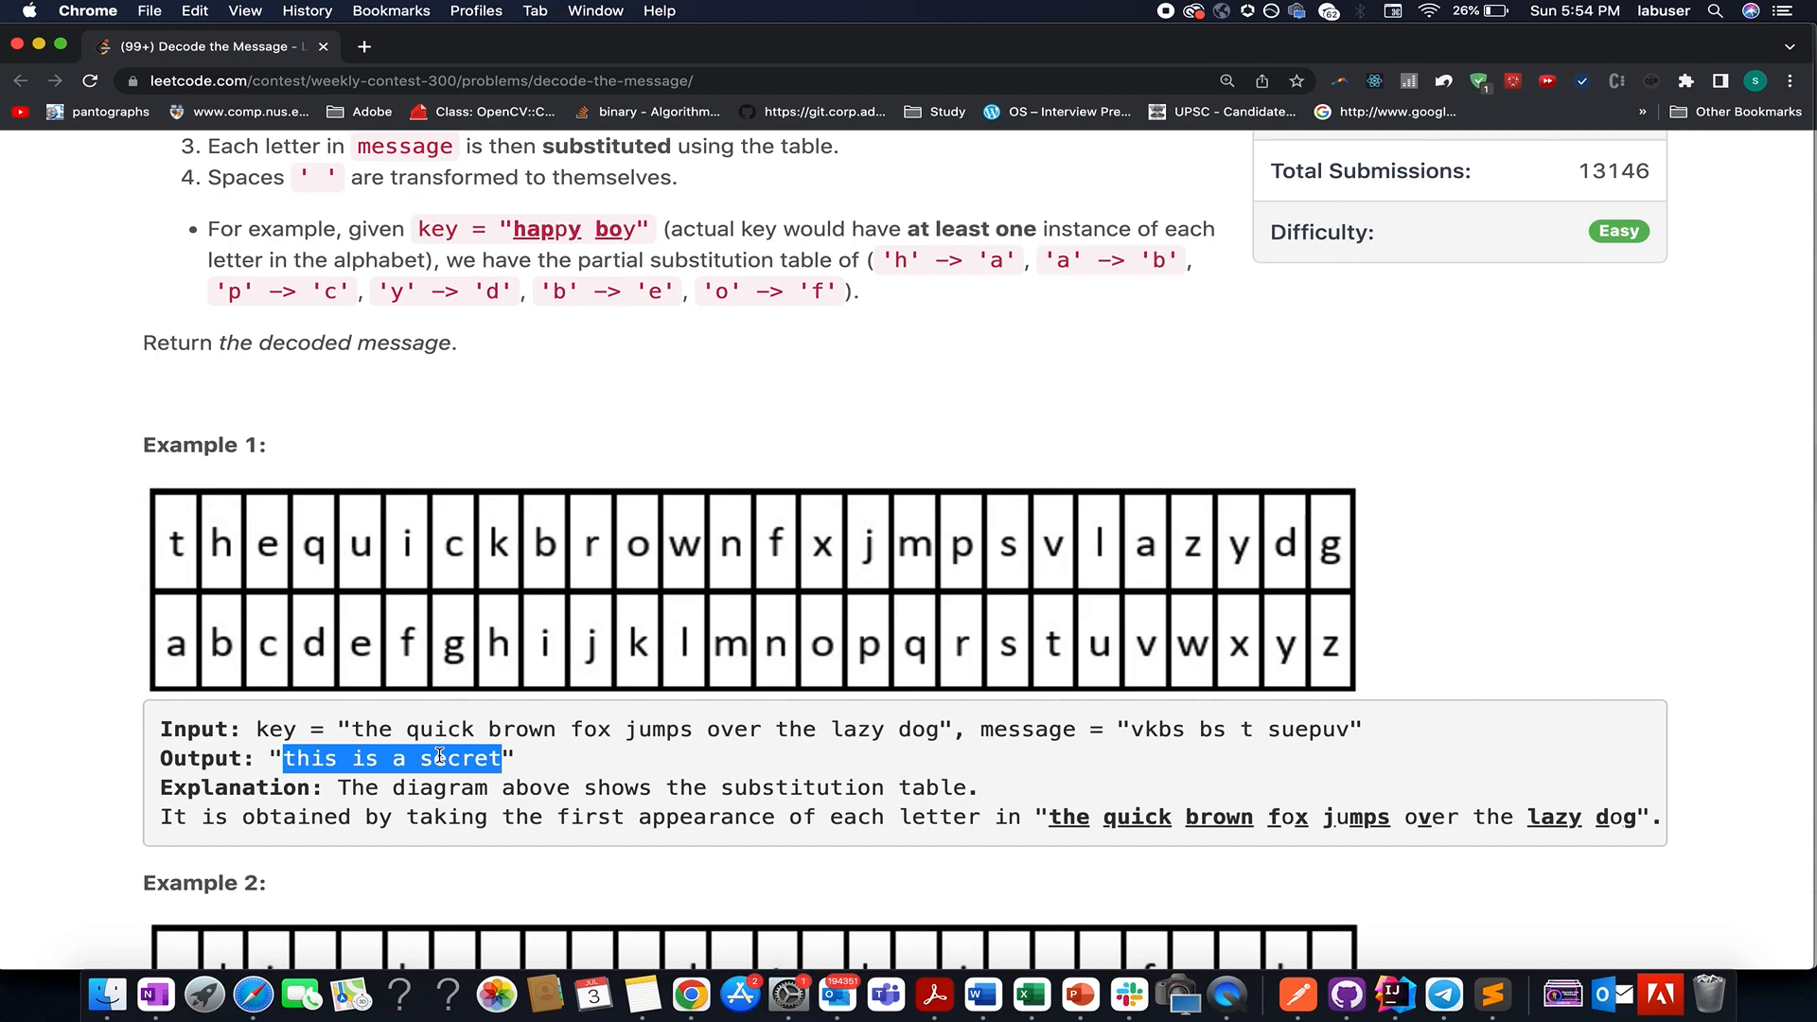
left_click_drag(255, 729, 986, 729)
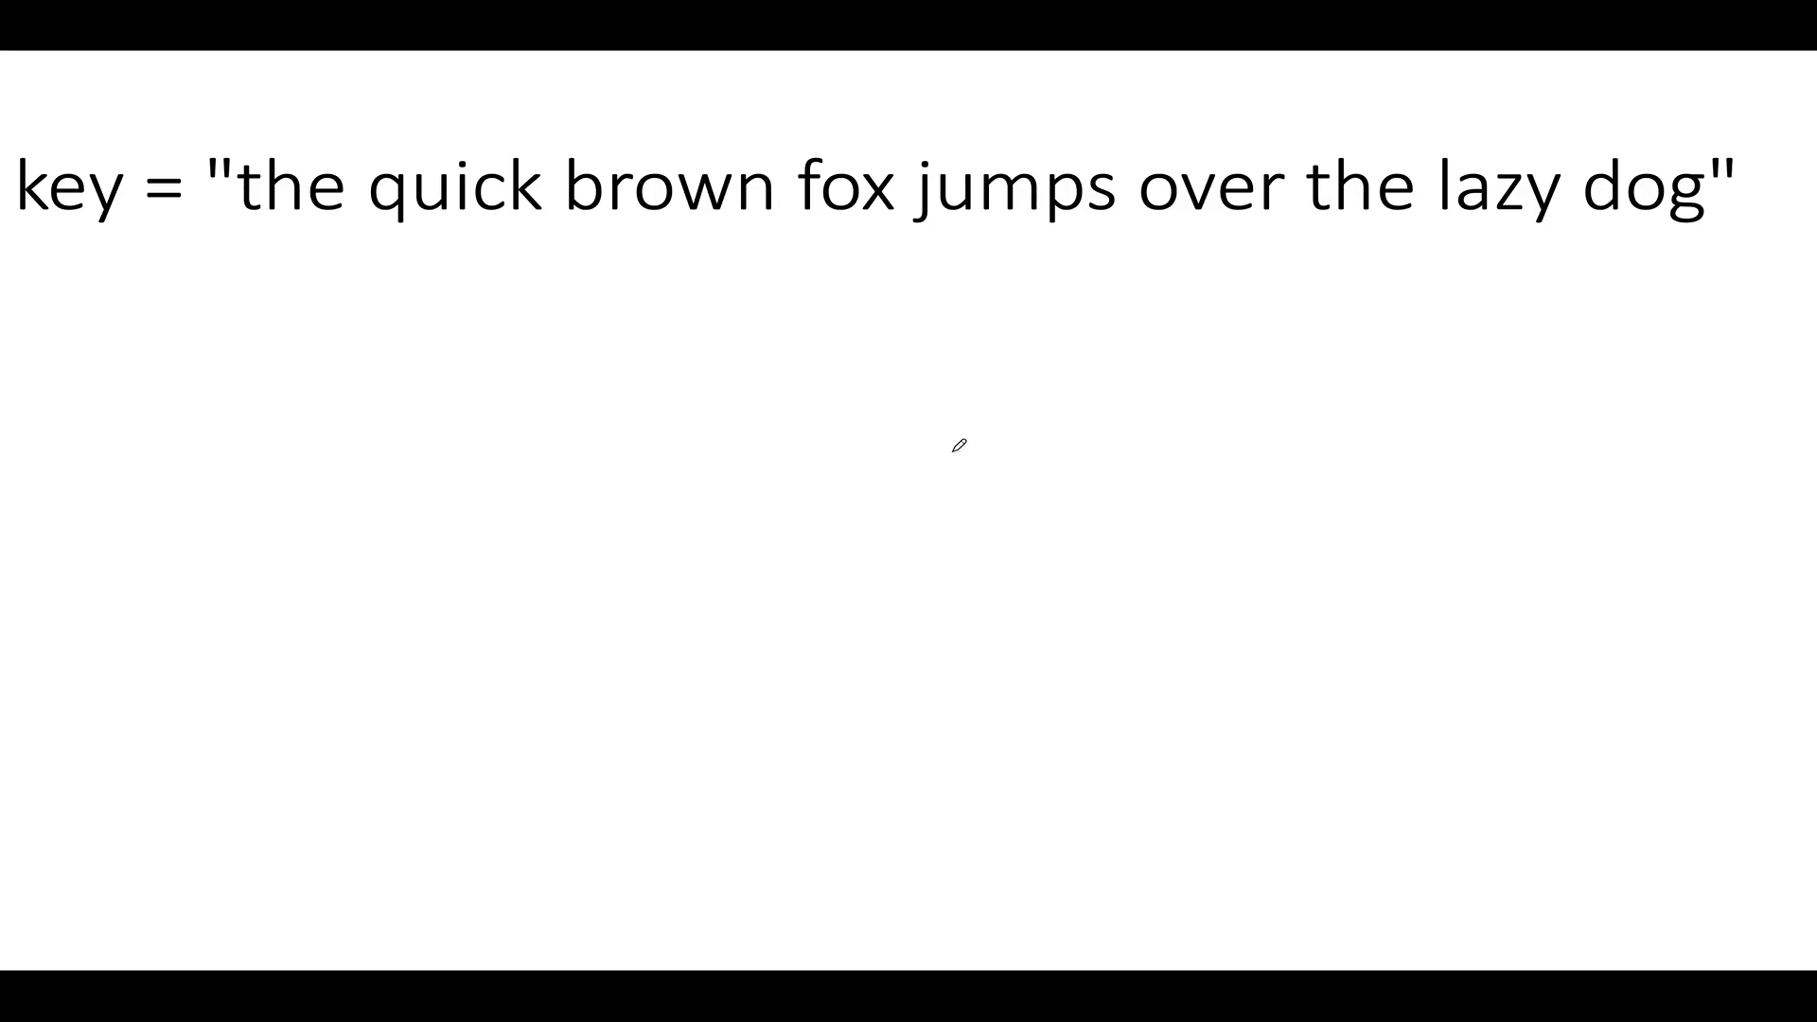
left_click_drag(0, 244, 152, 273)
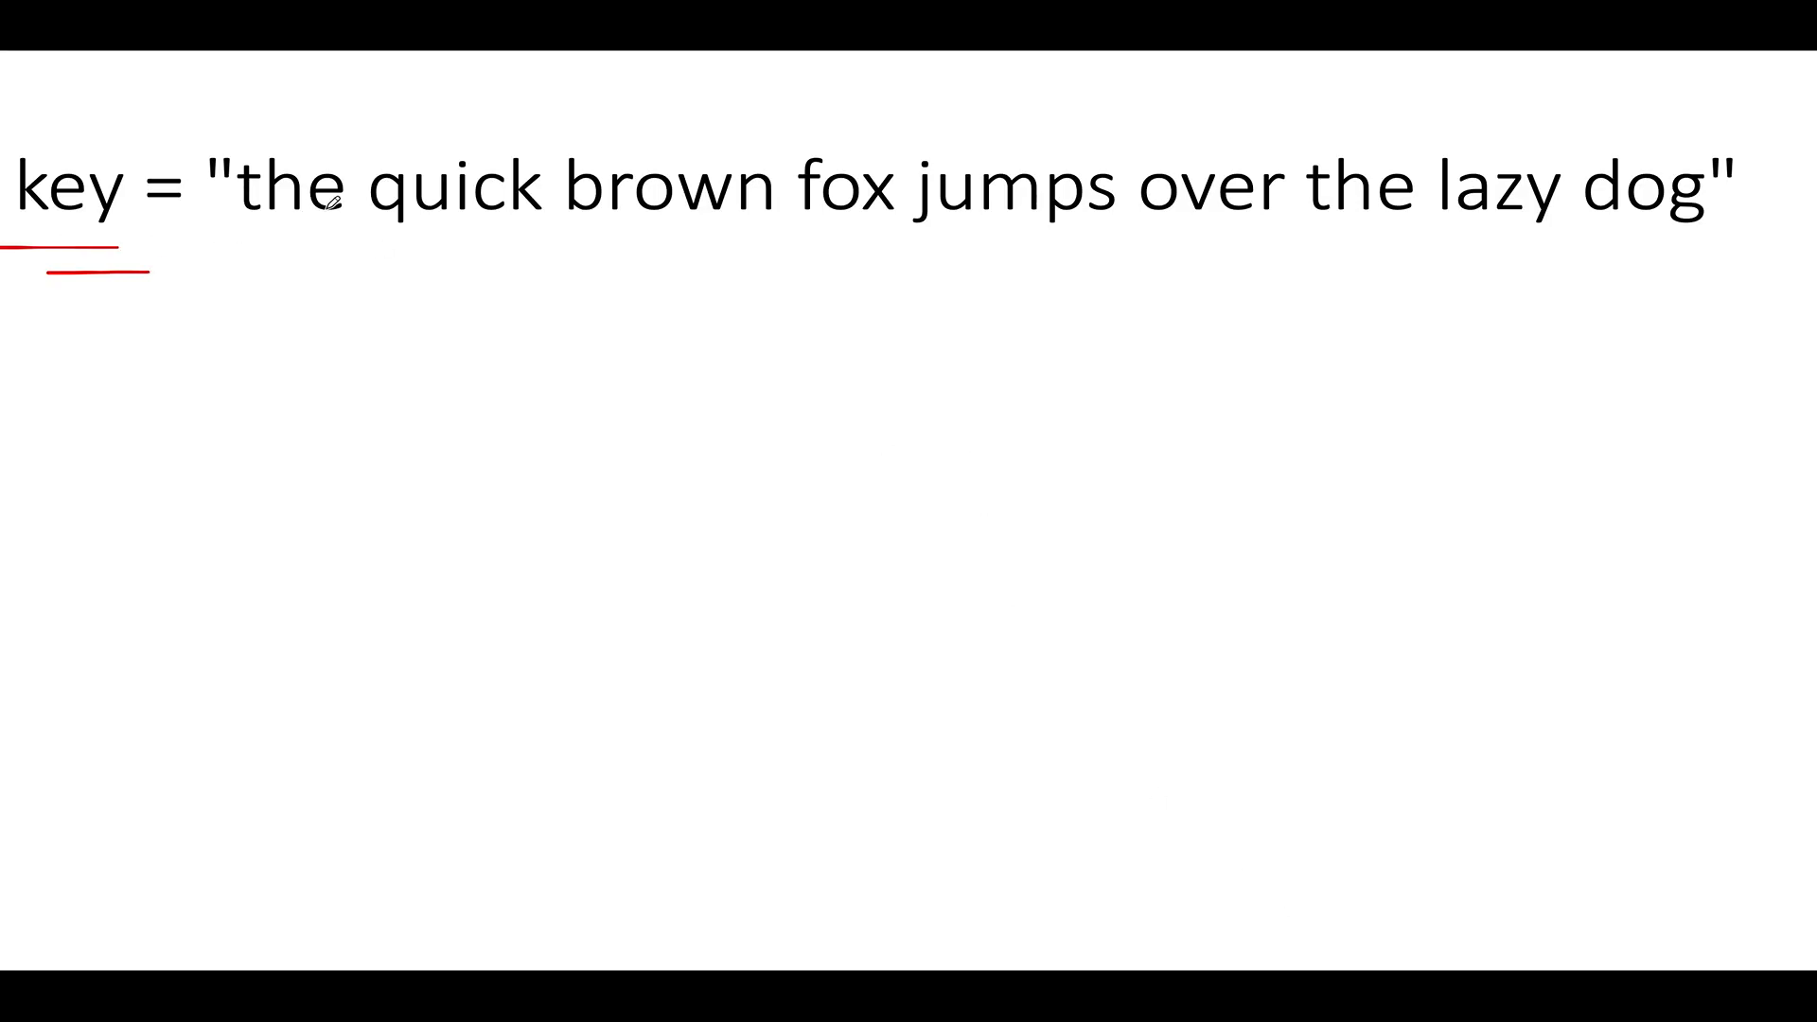
mouse_move(1530, 214)
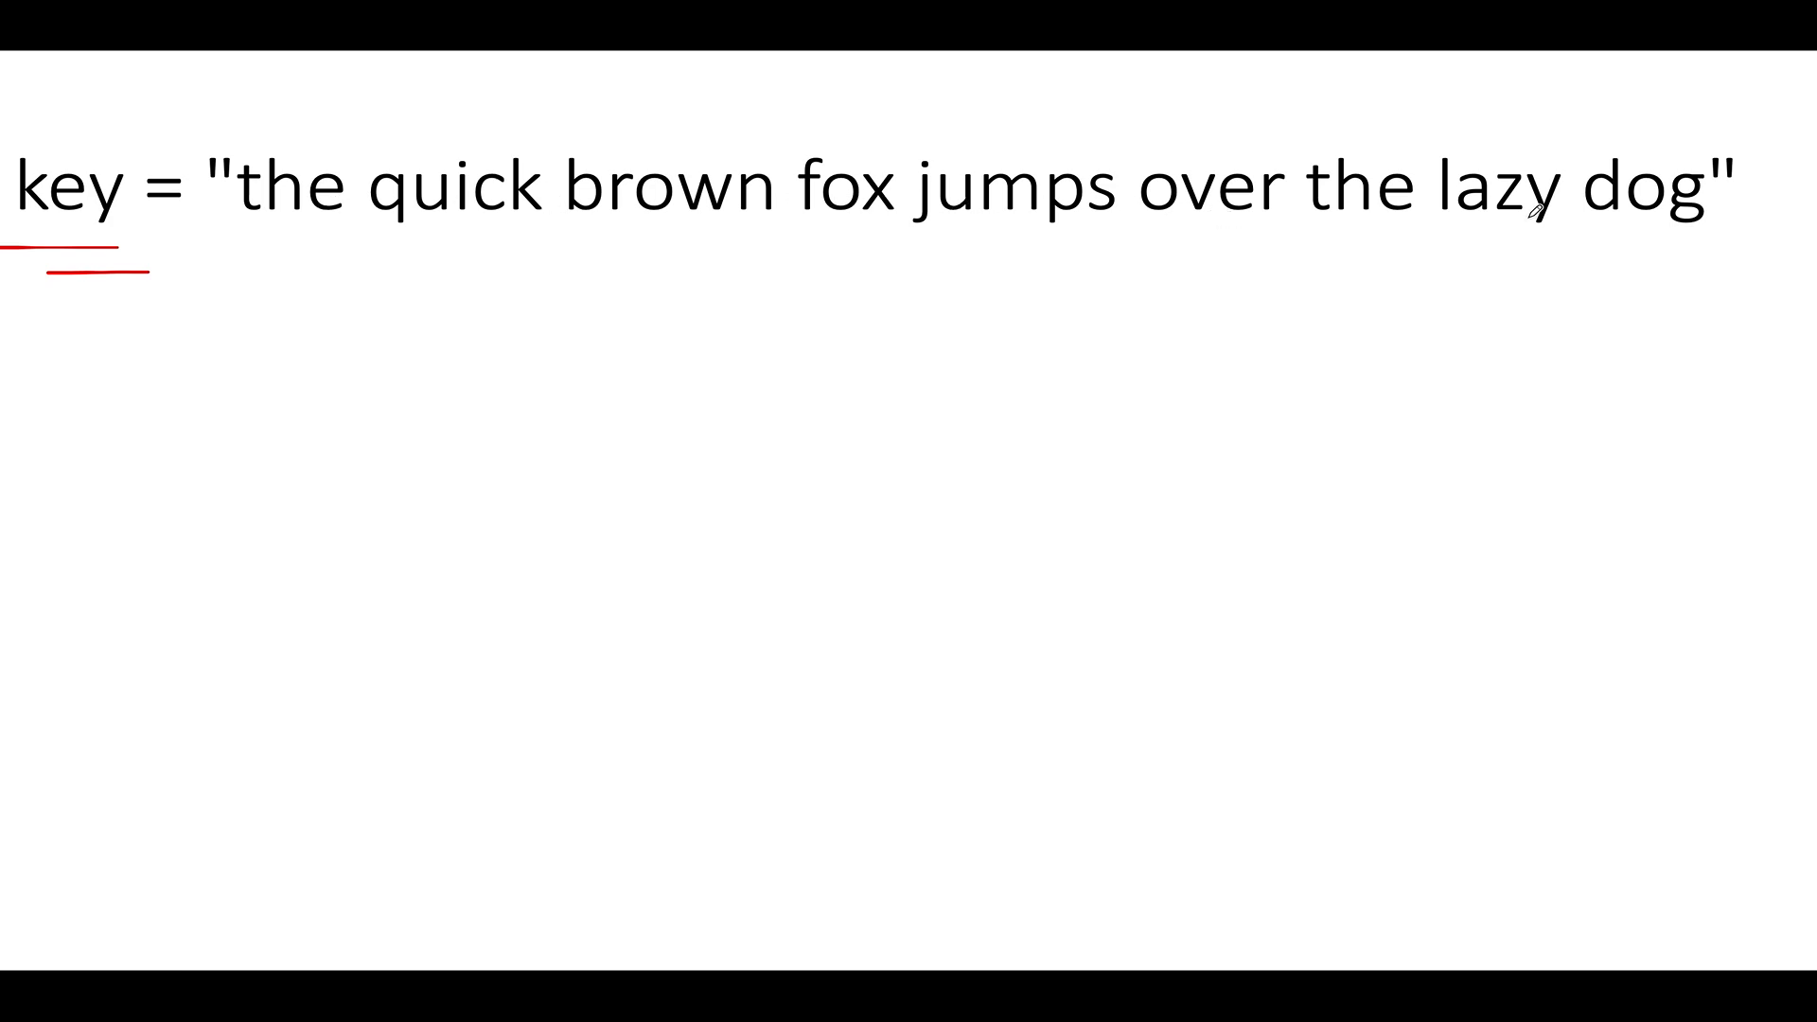
mouse_move(251, 218)
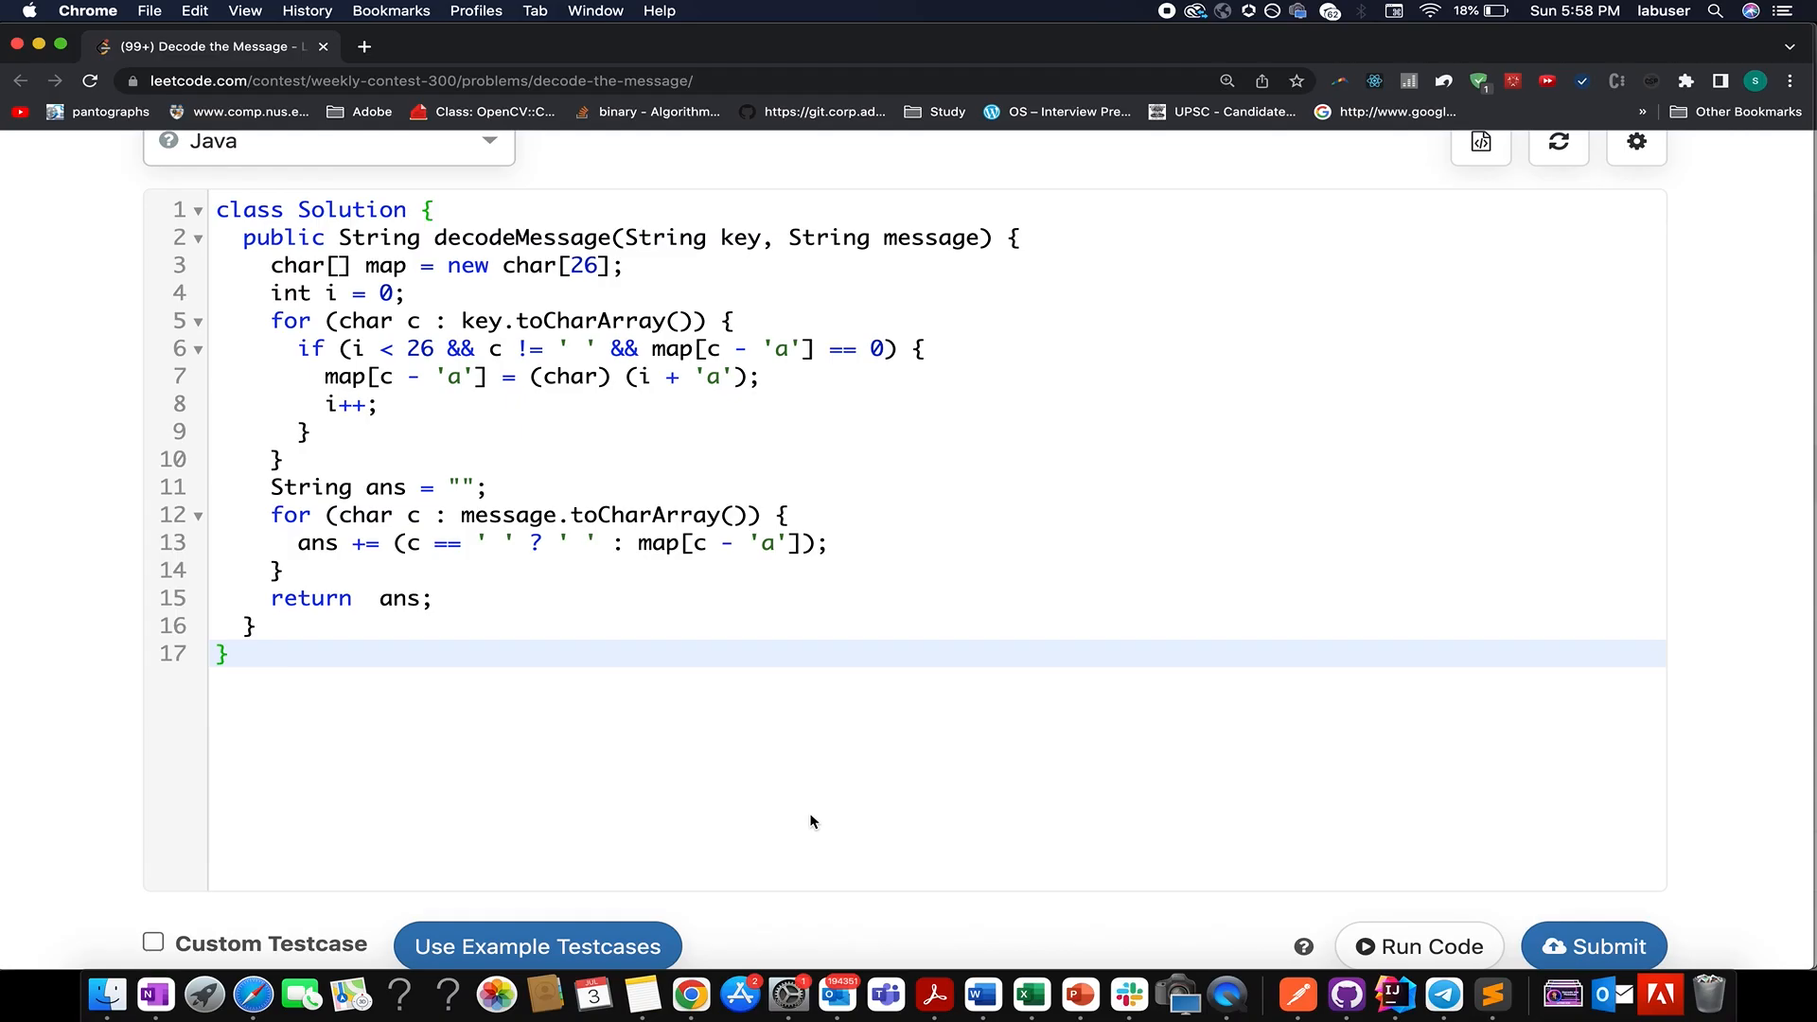
double_click(385, 266)
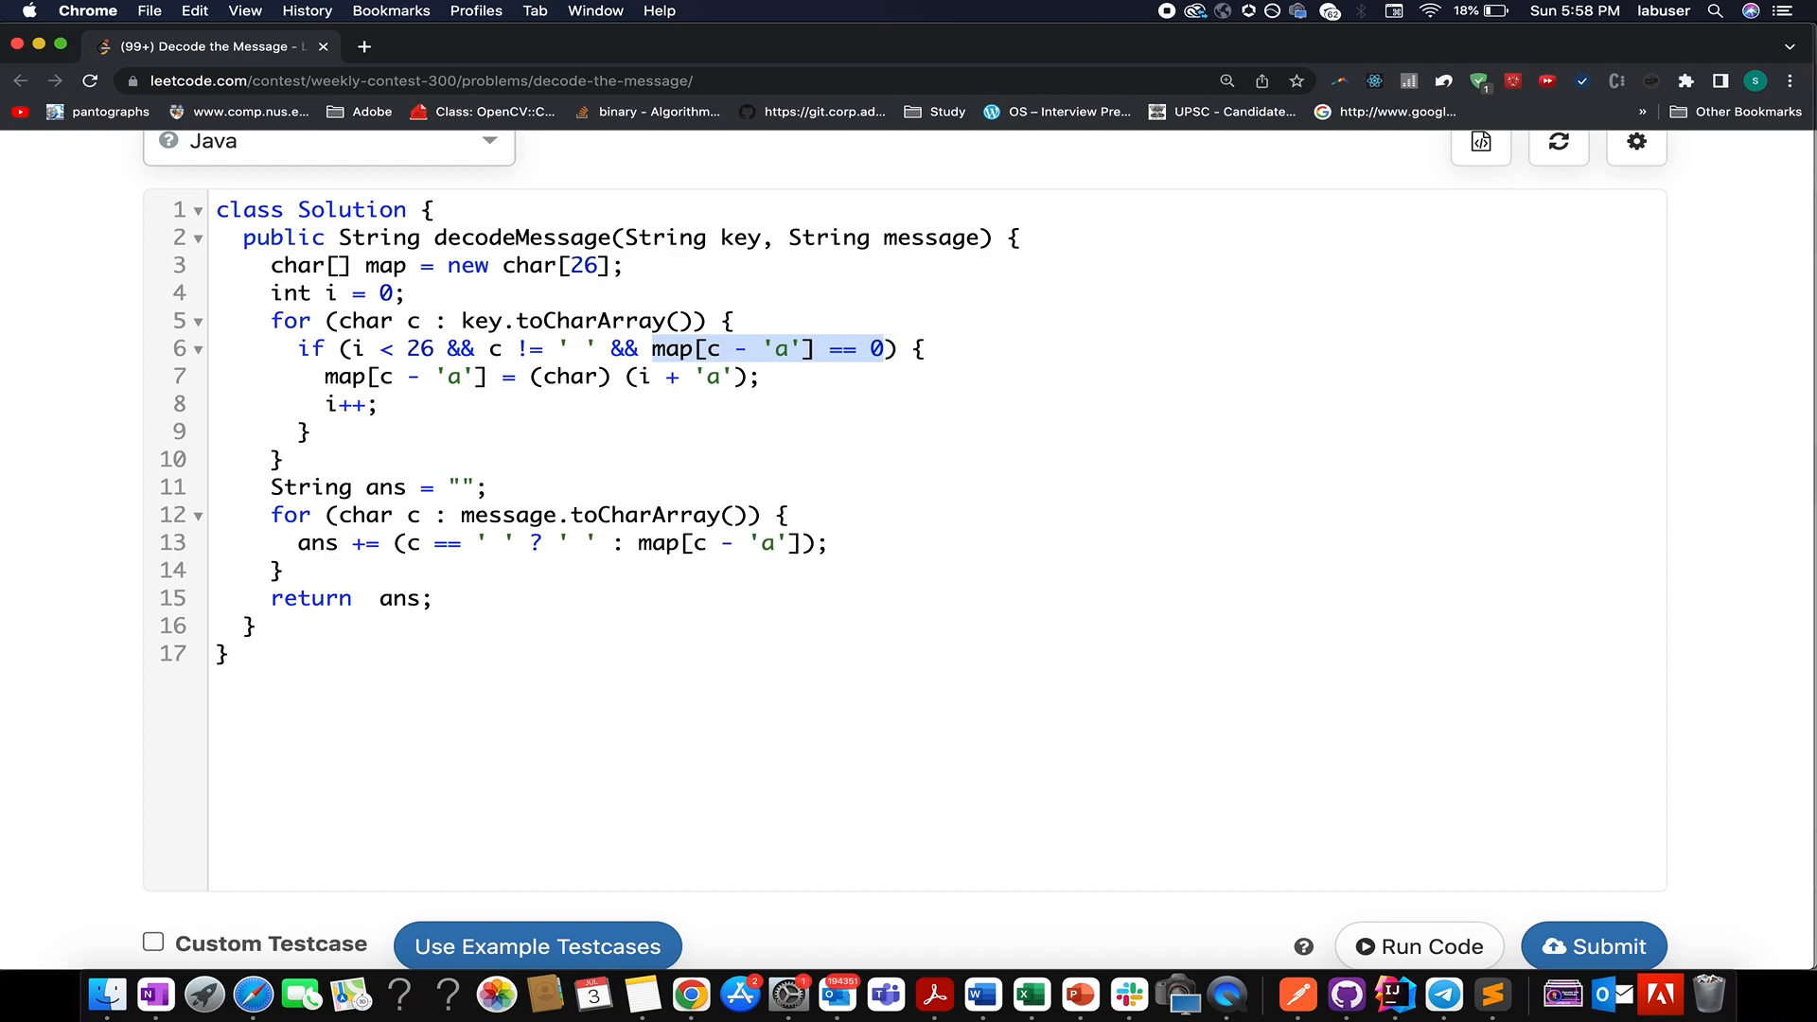
left_click(318, 375)
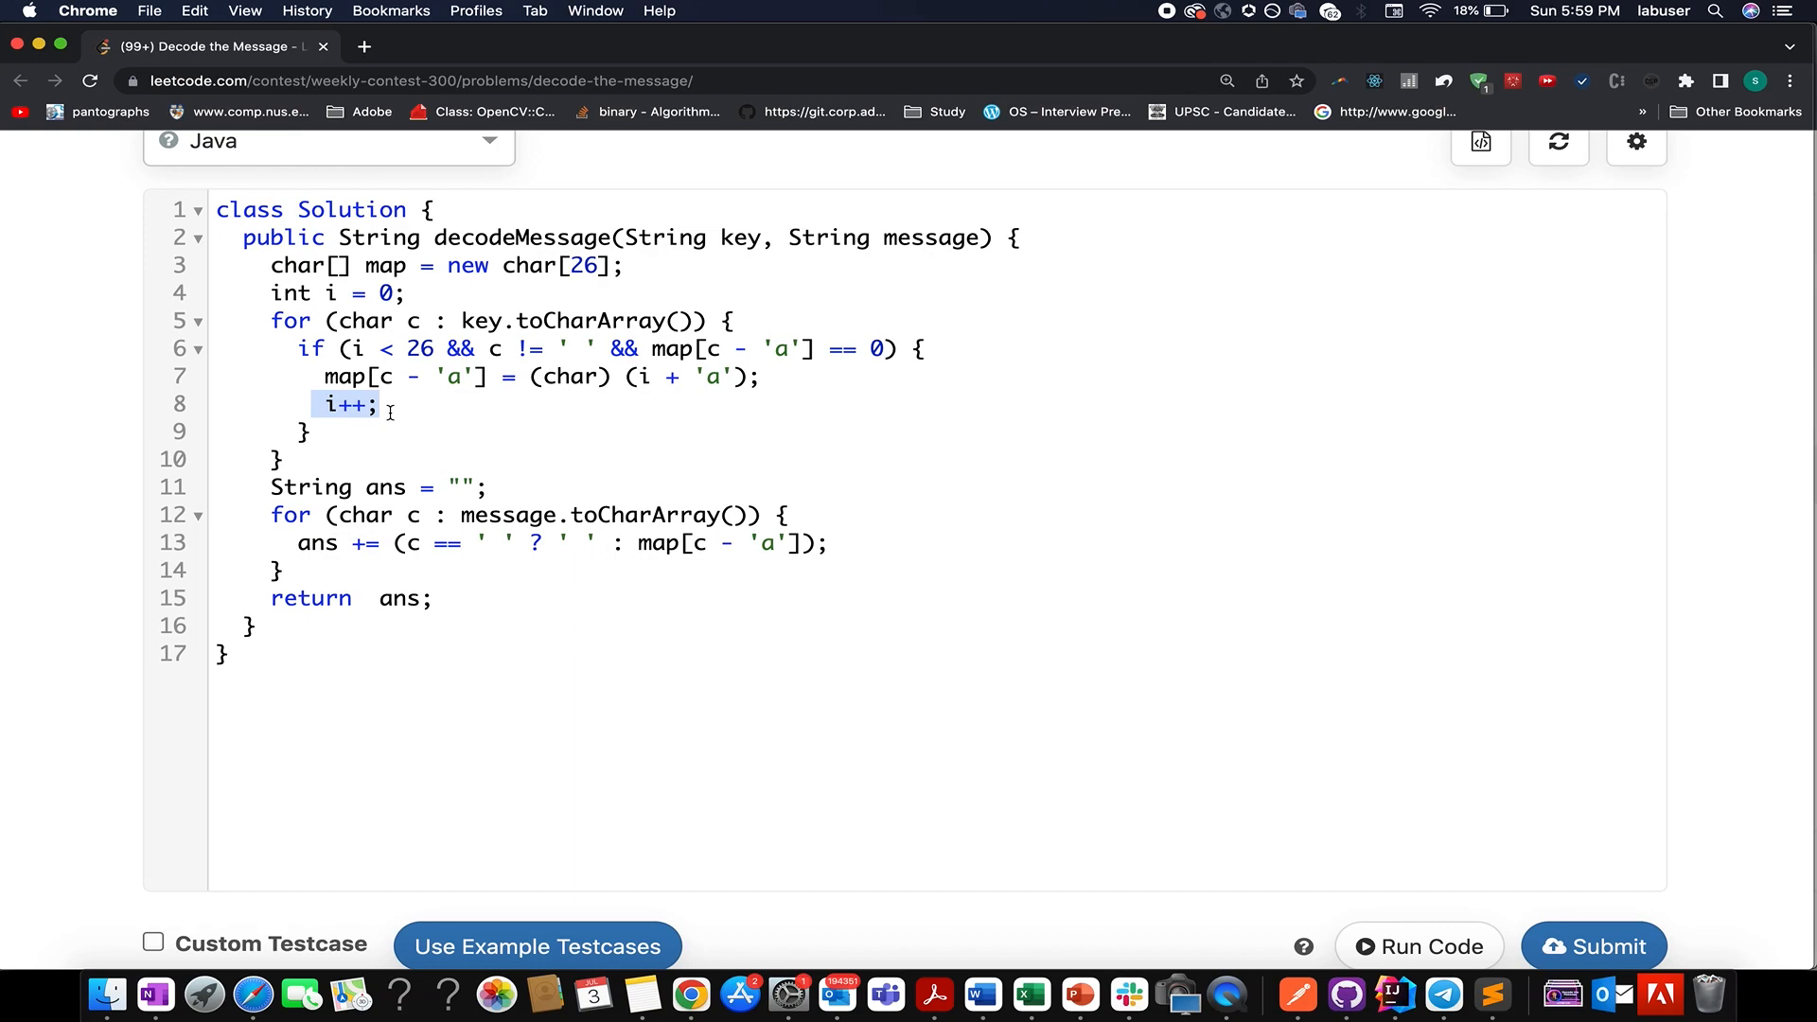
left_click_drag(271, 320, 288, 458)
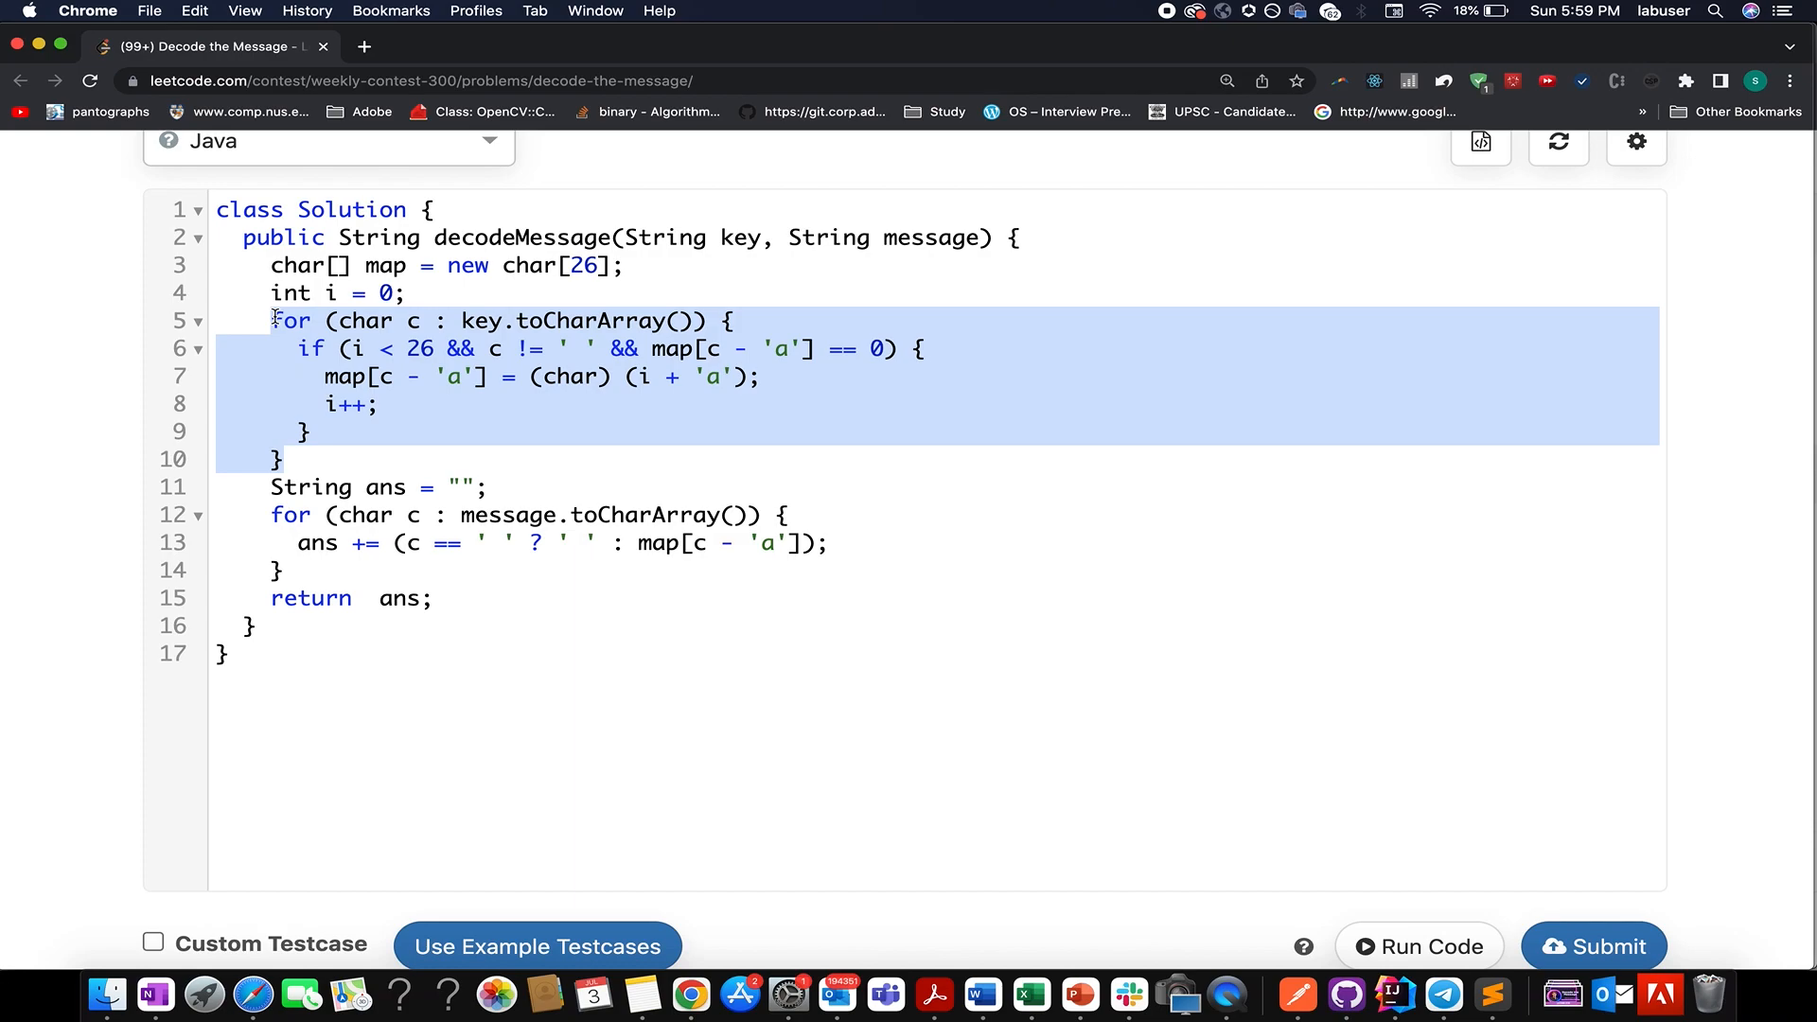
double_click(387, 487)
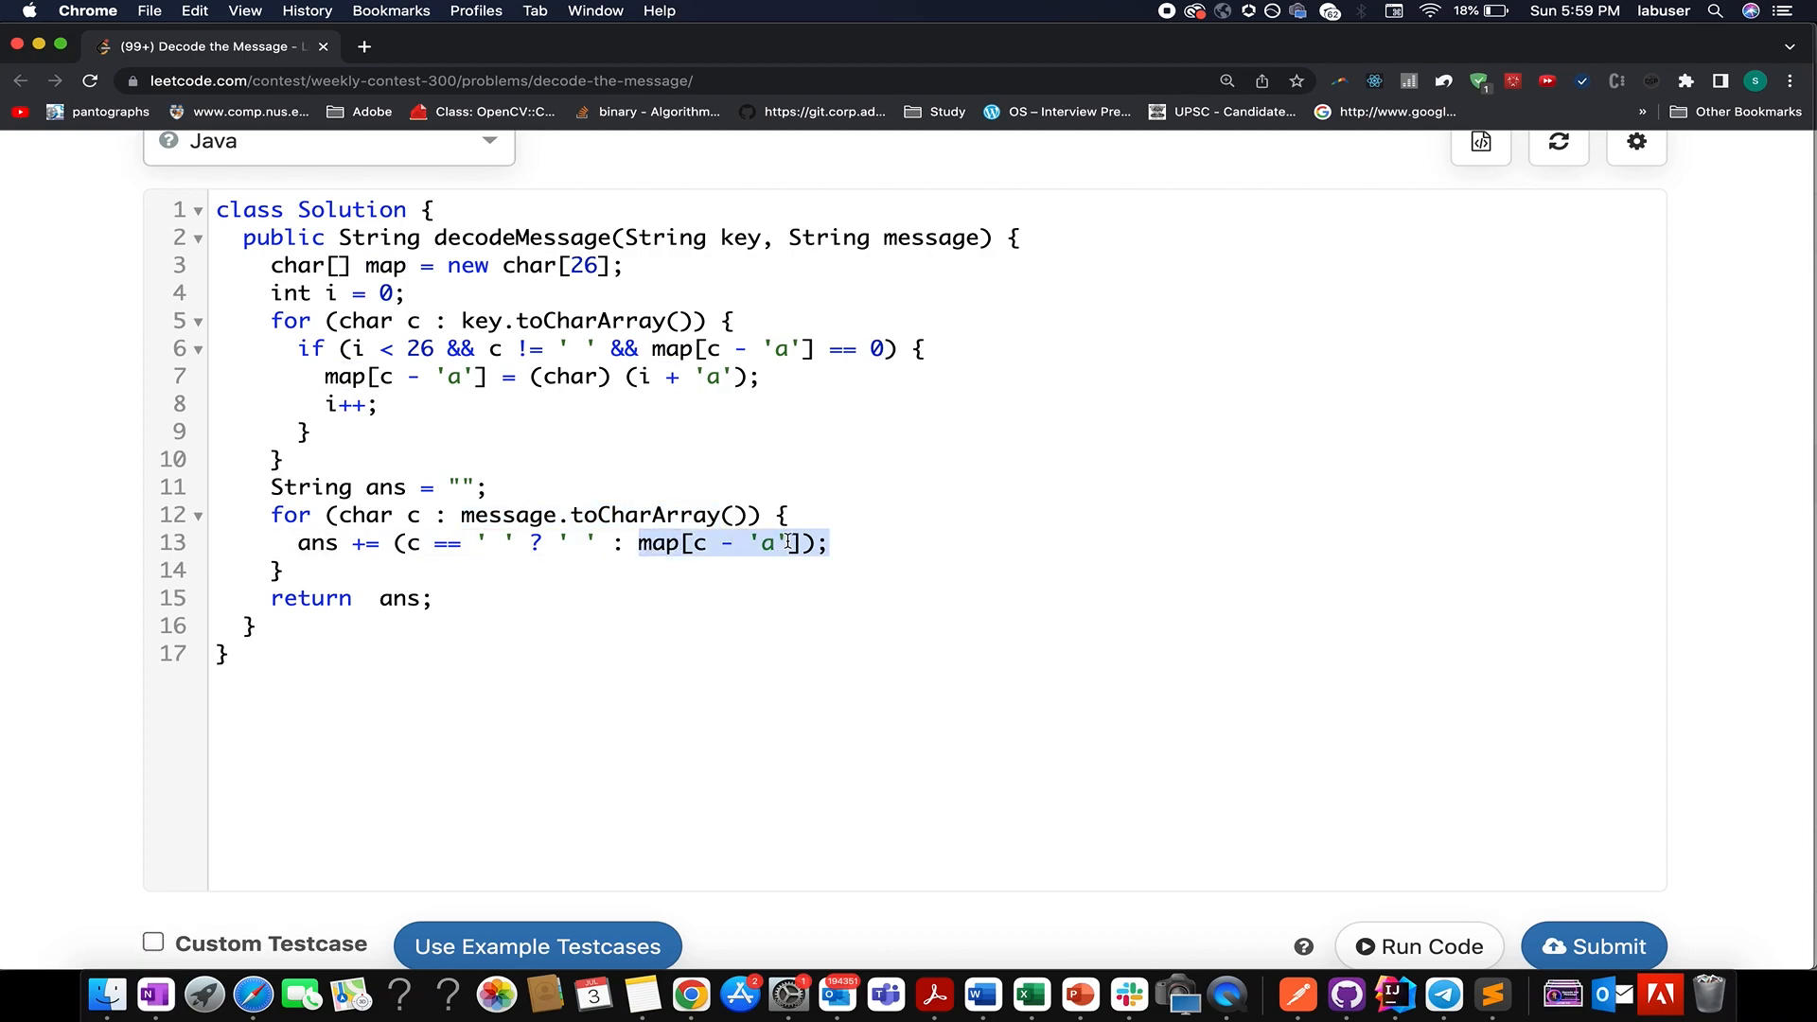
left_click(411, 515)
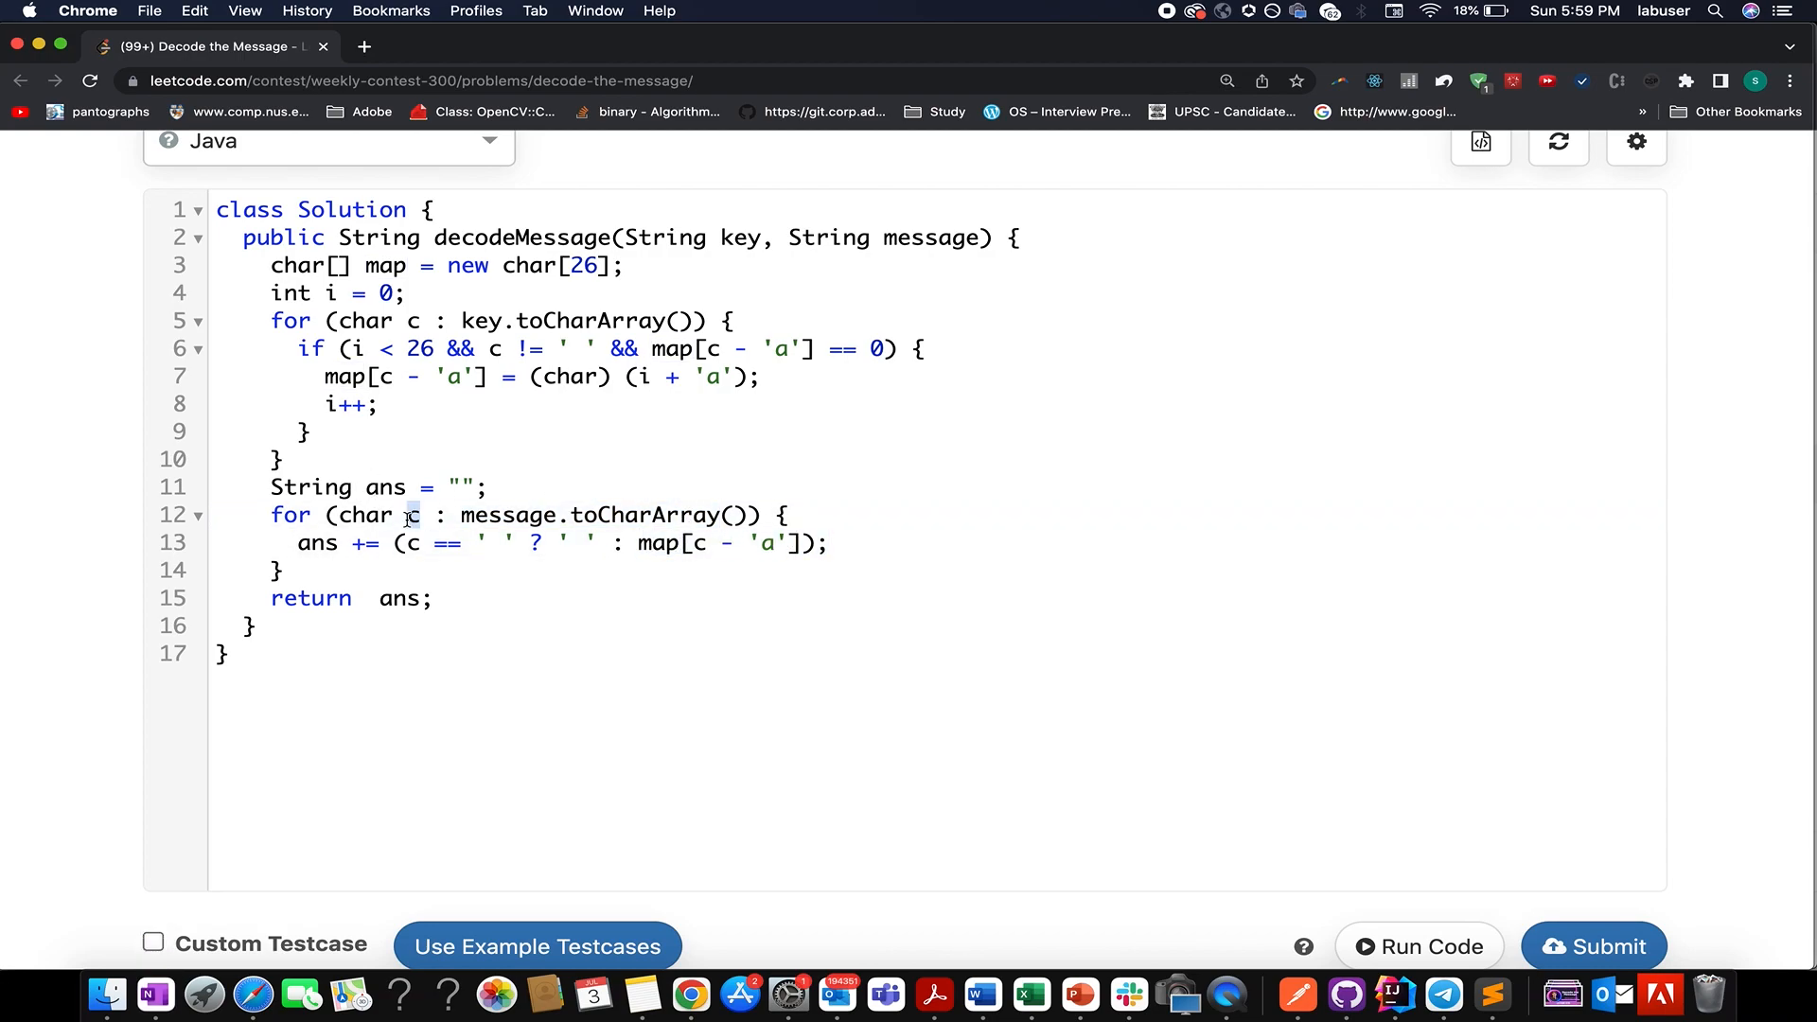
double_click(316, 544)
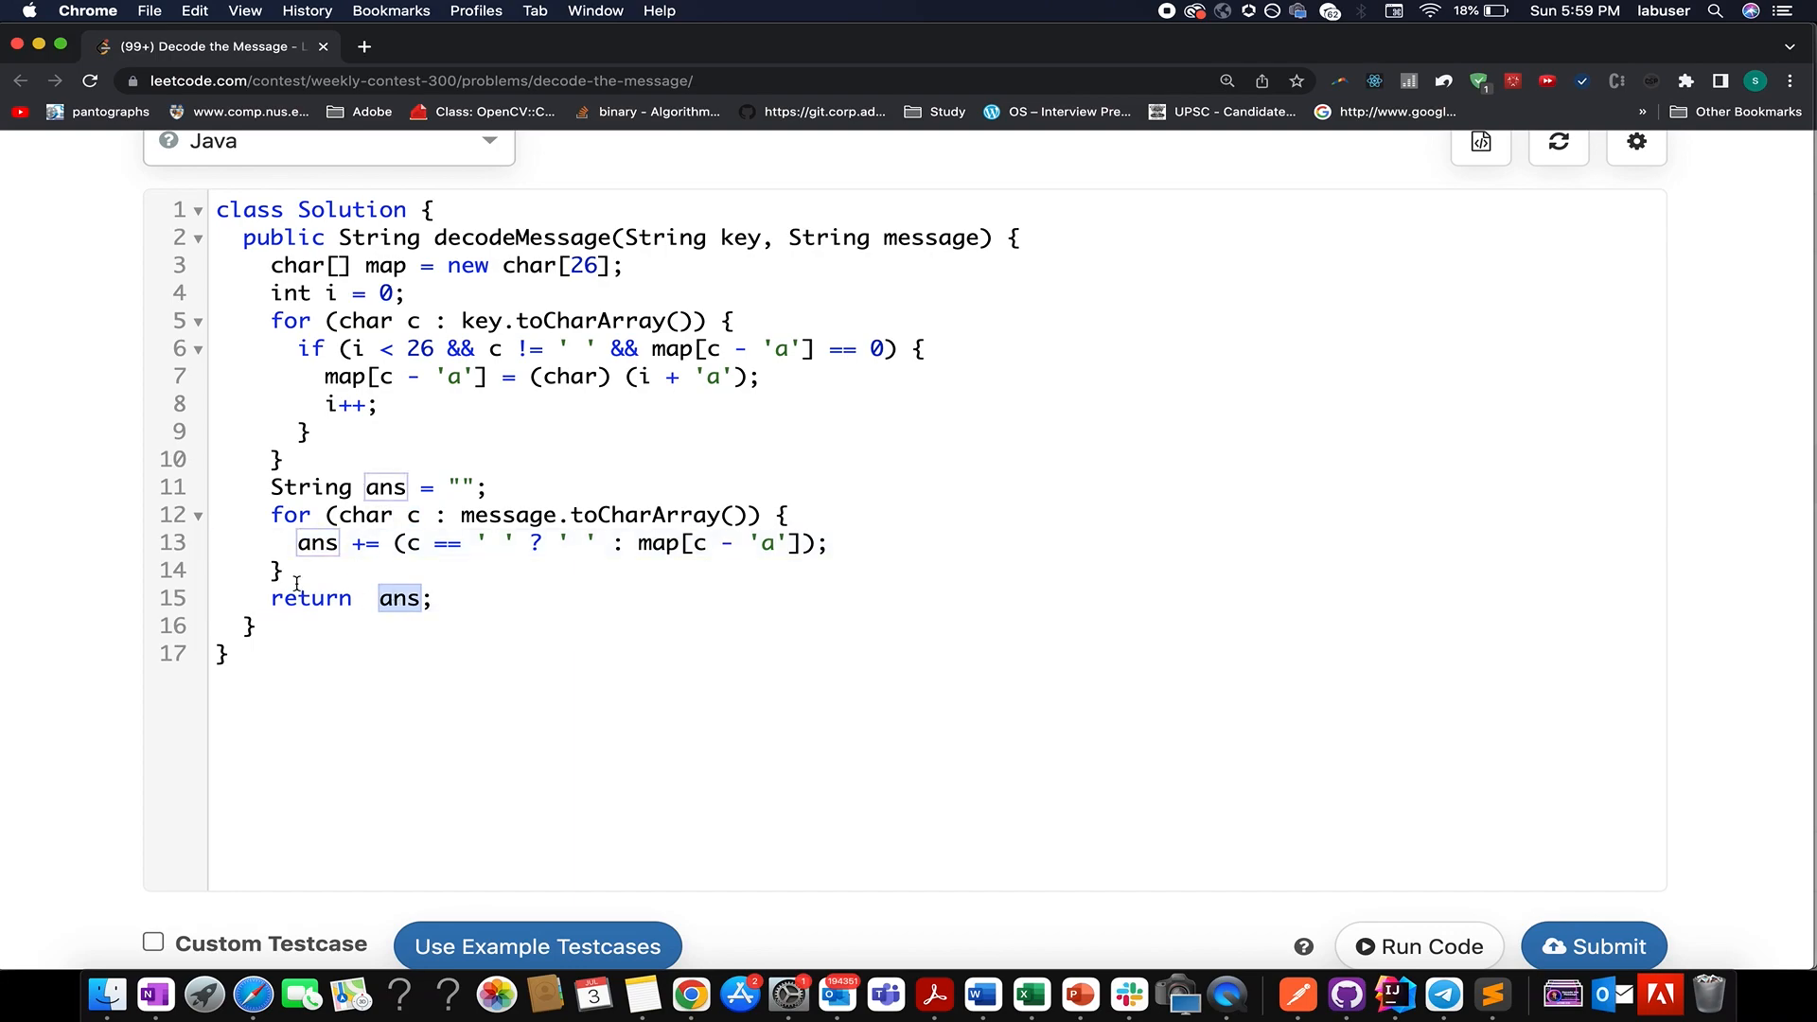
mouse_move(1505, 973)
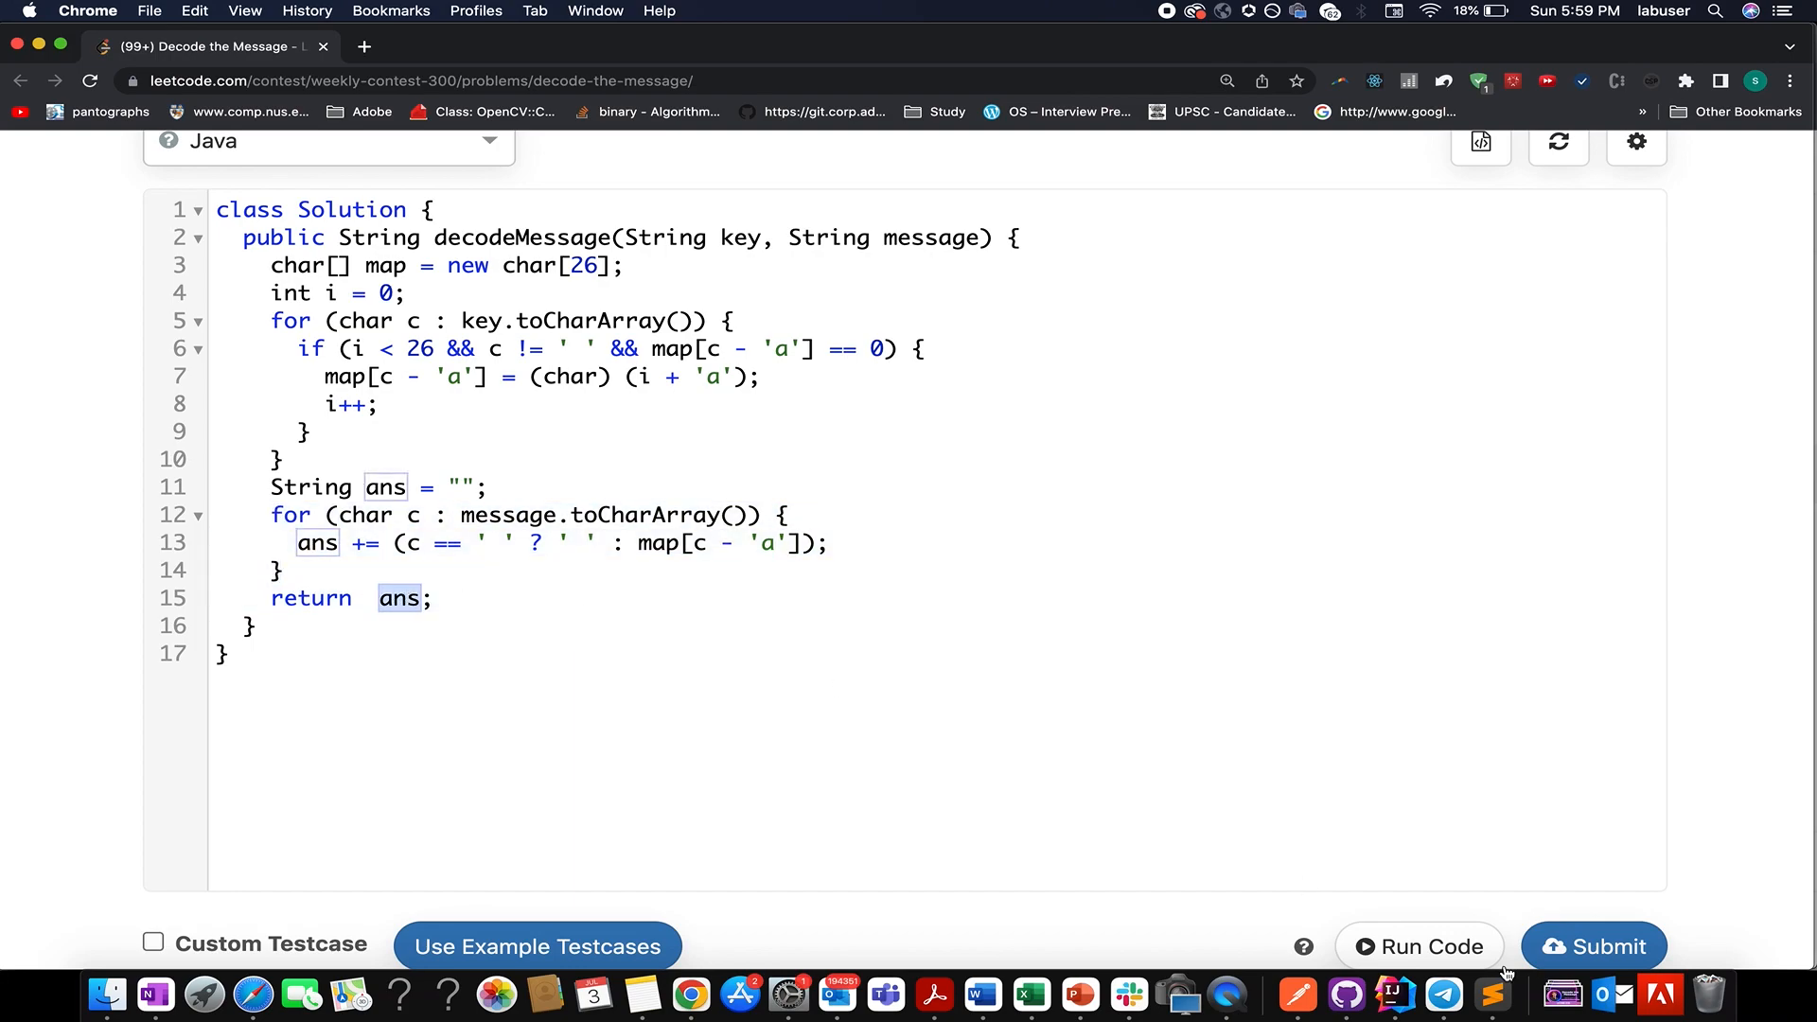
Add the comment '// TC : O(message.length + key.length)' at the top of the Solution class.
left_click(1594, 947)
type("//")
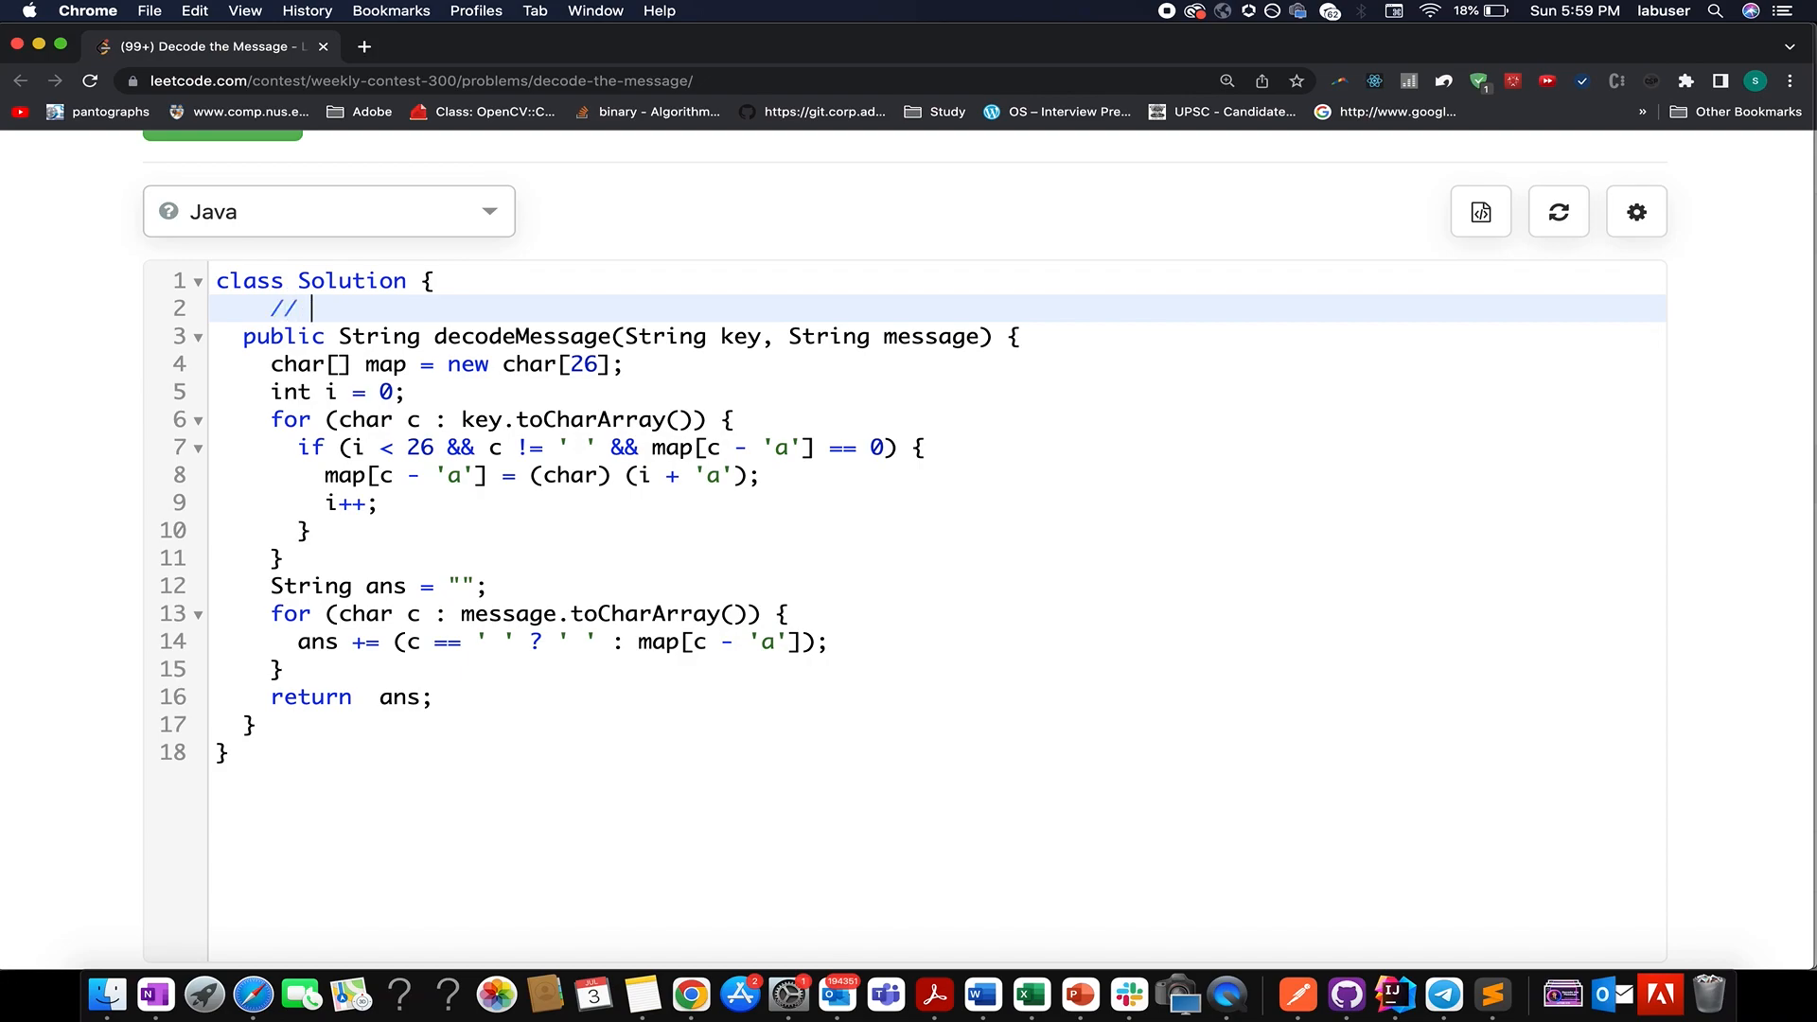
type("TC : O()")
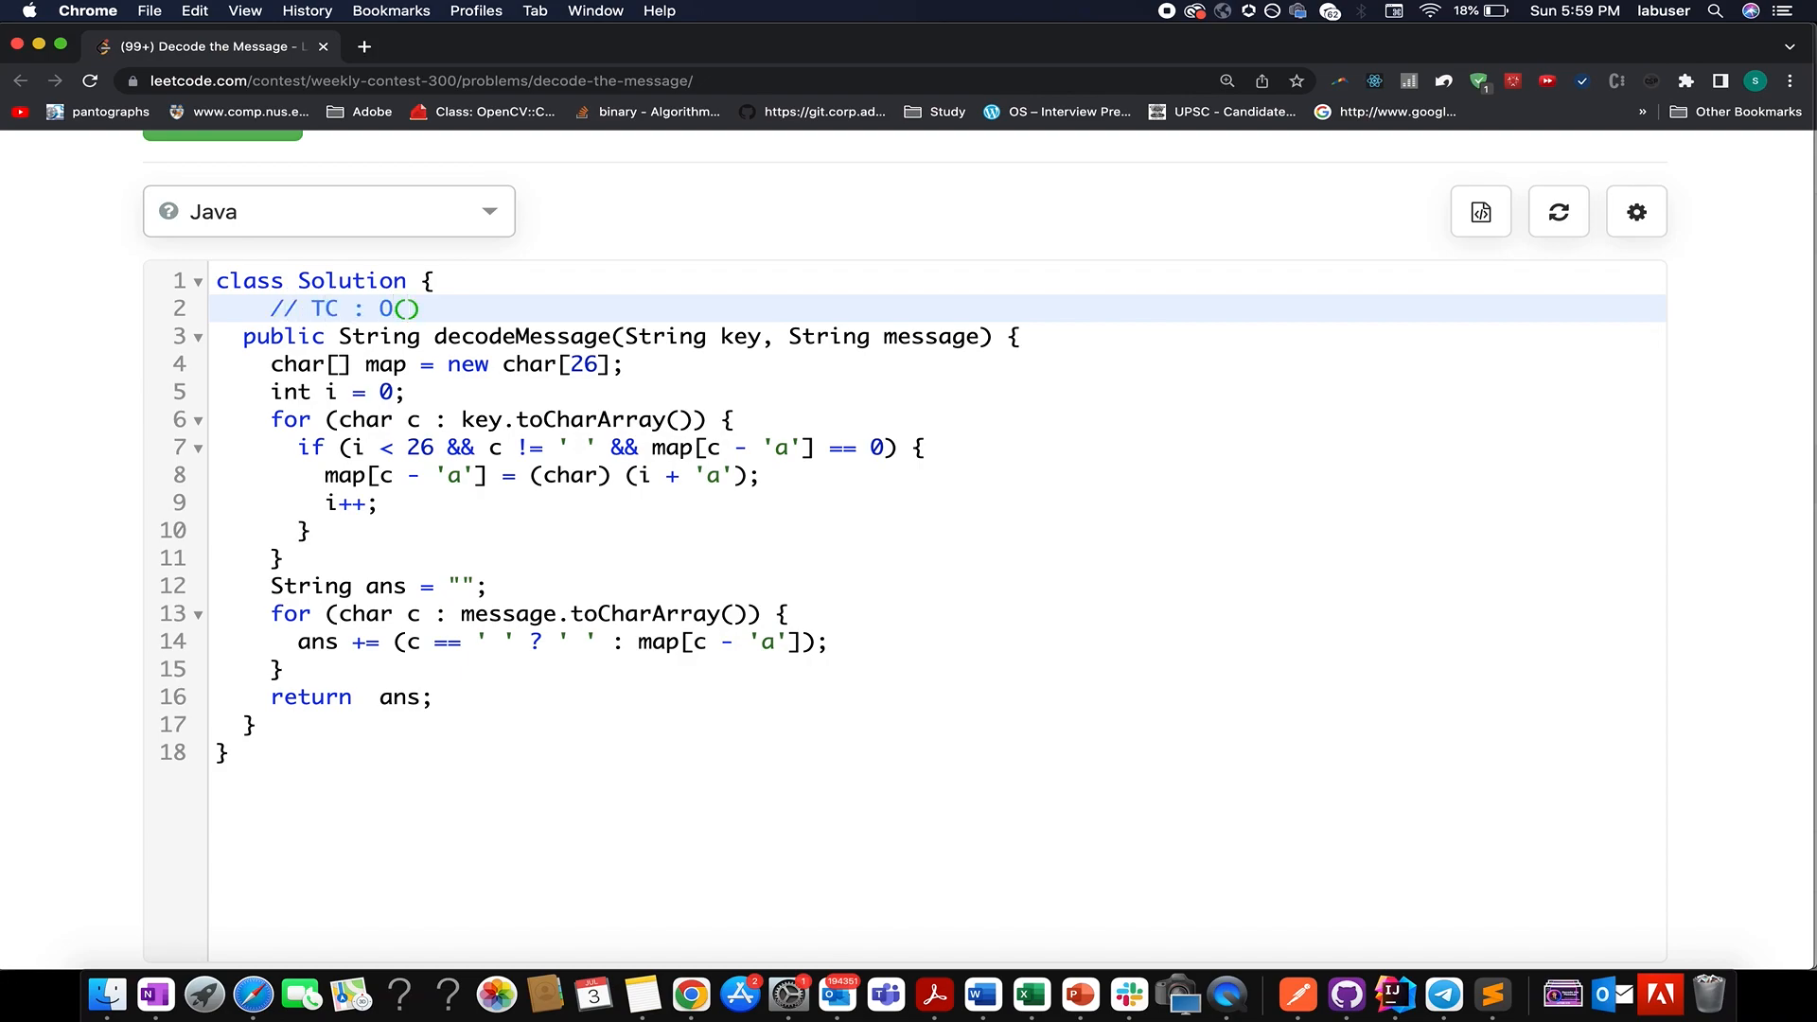
type("messae")
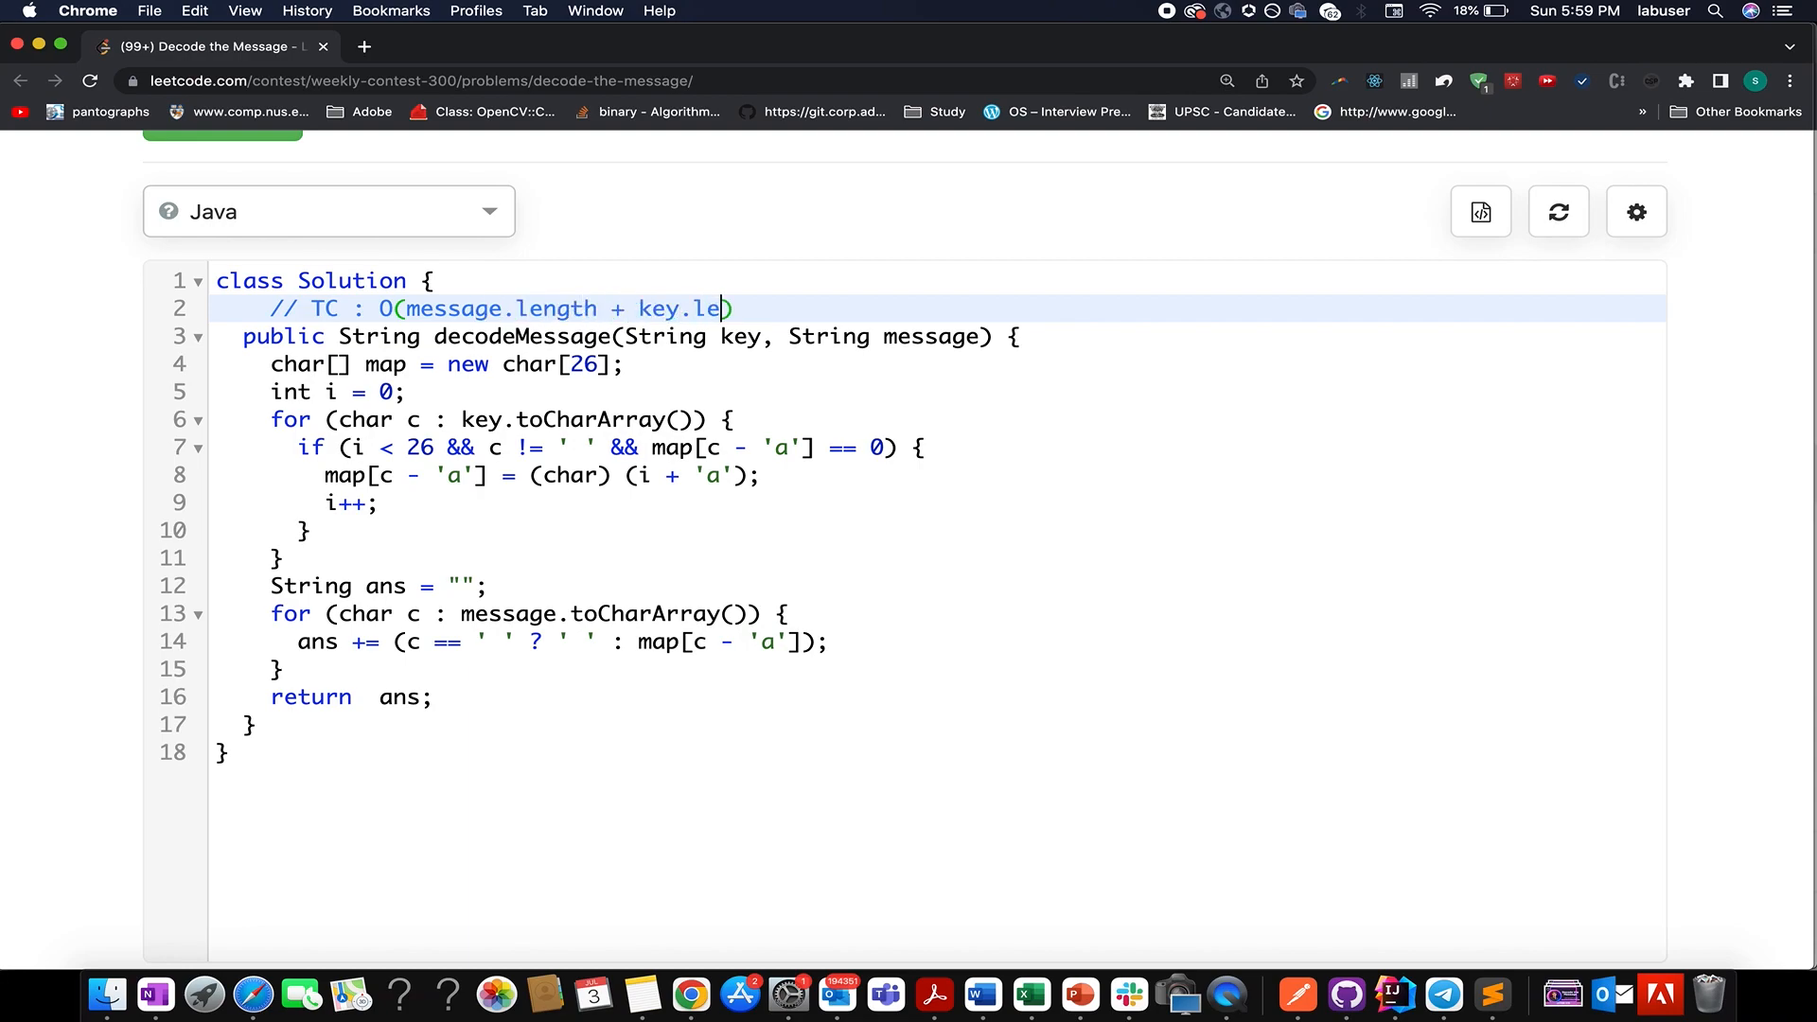
type("ngth")
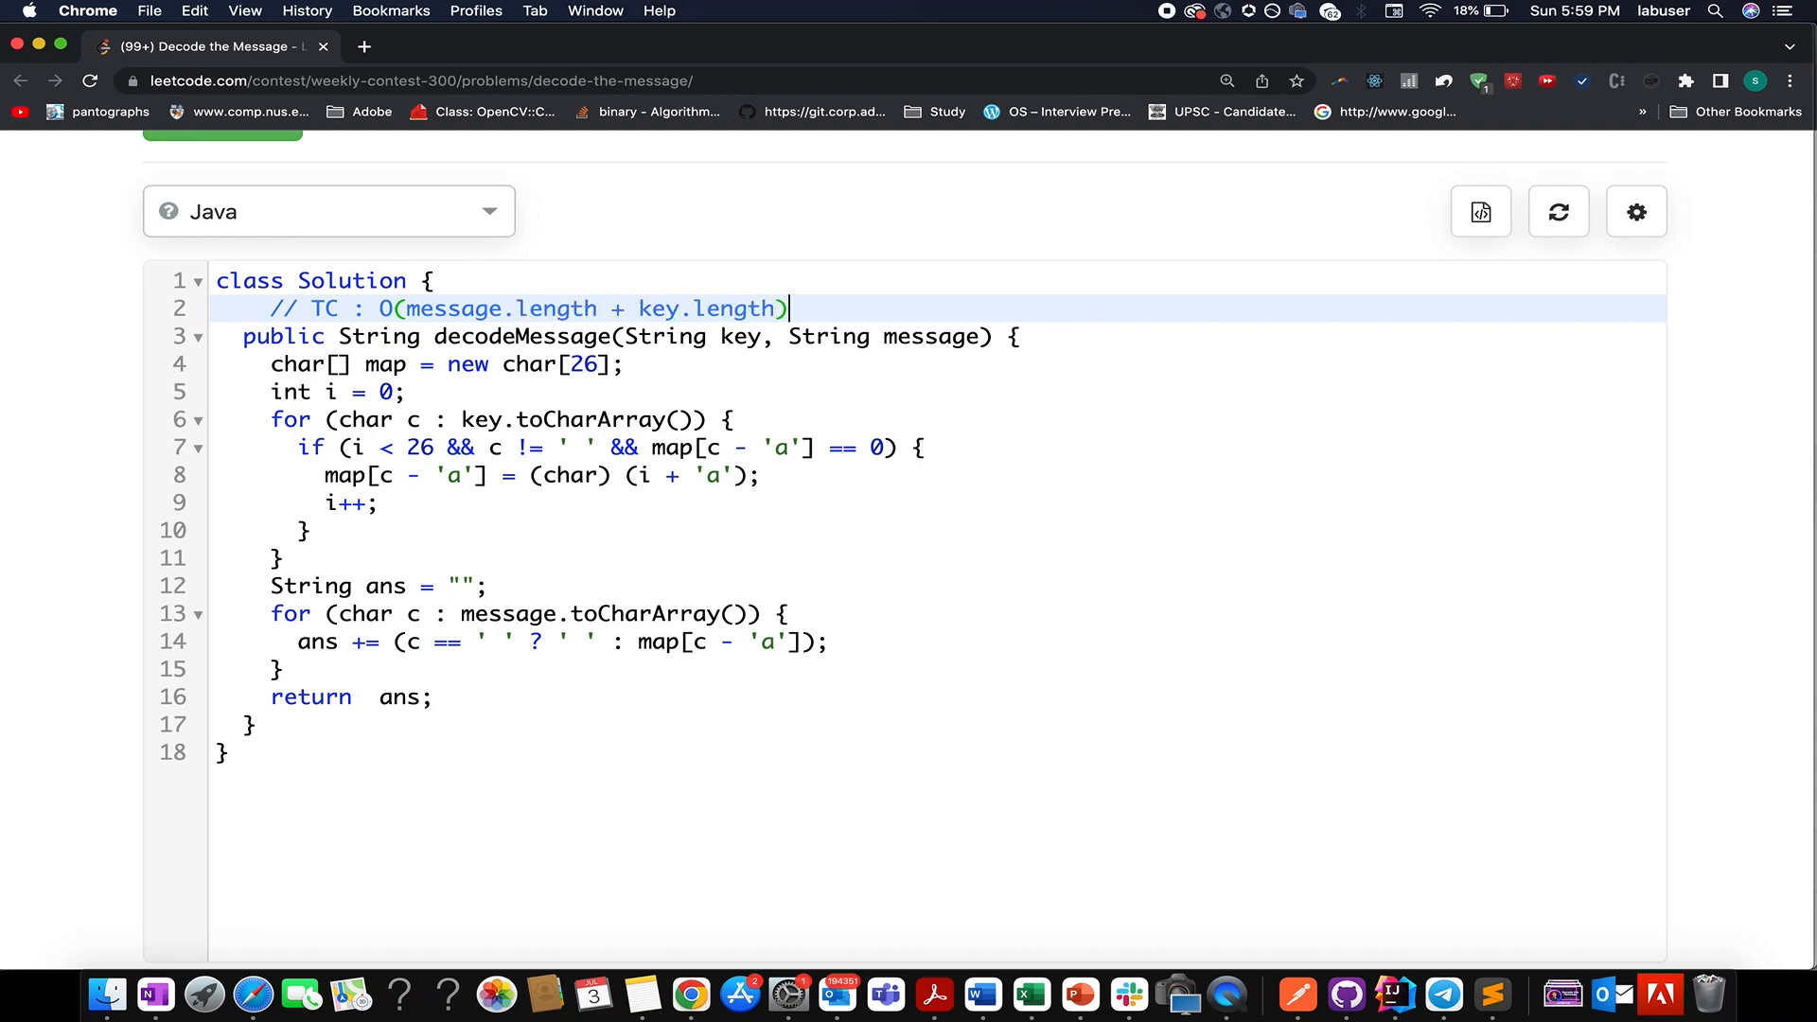
Add the comment '// SC : O(1)' on the next line.
type("// SC")
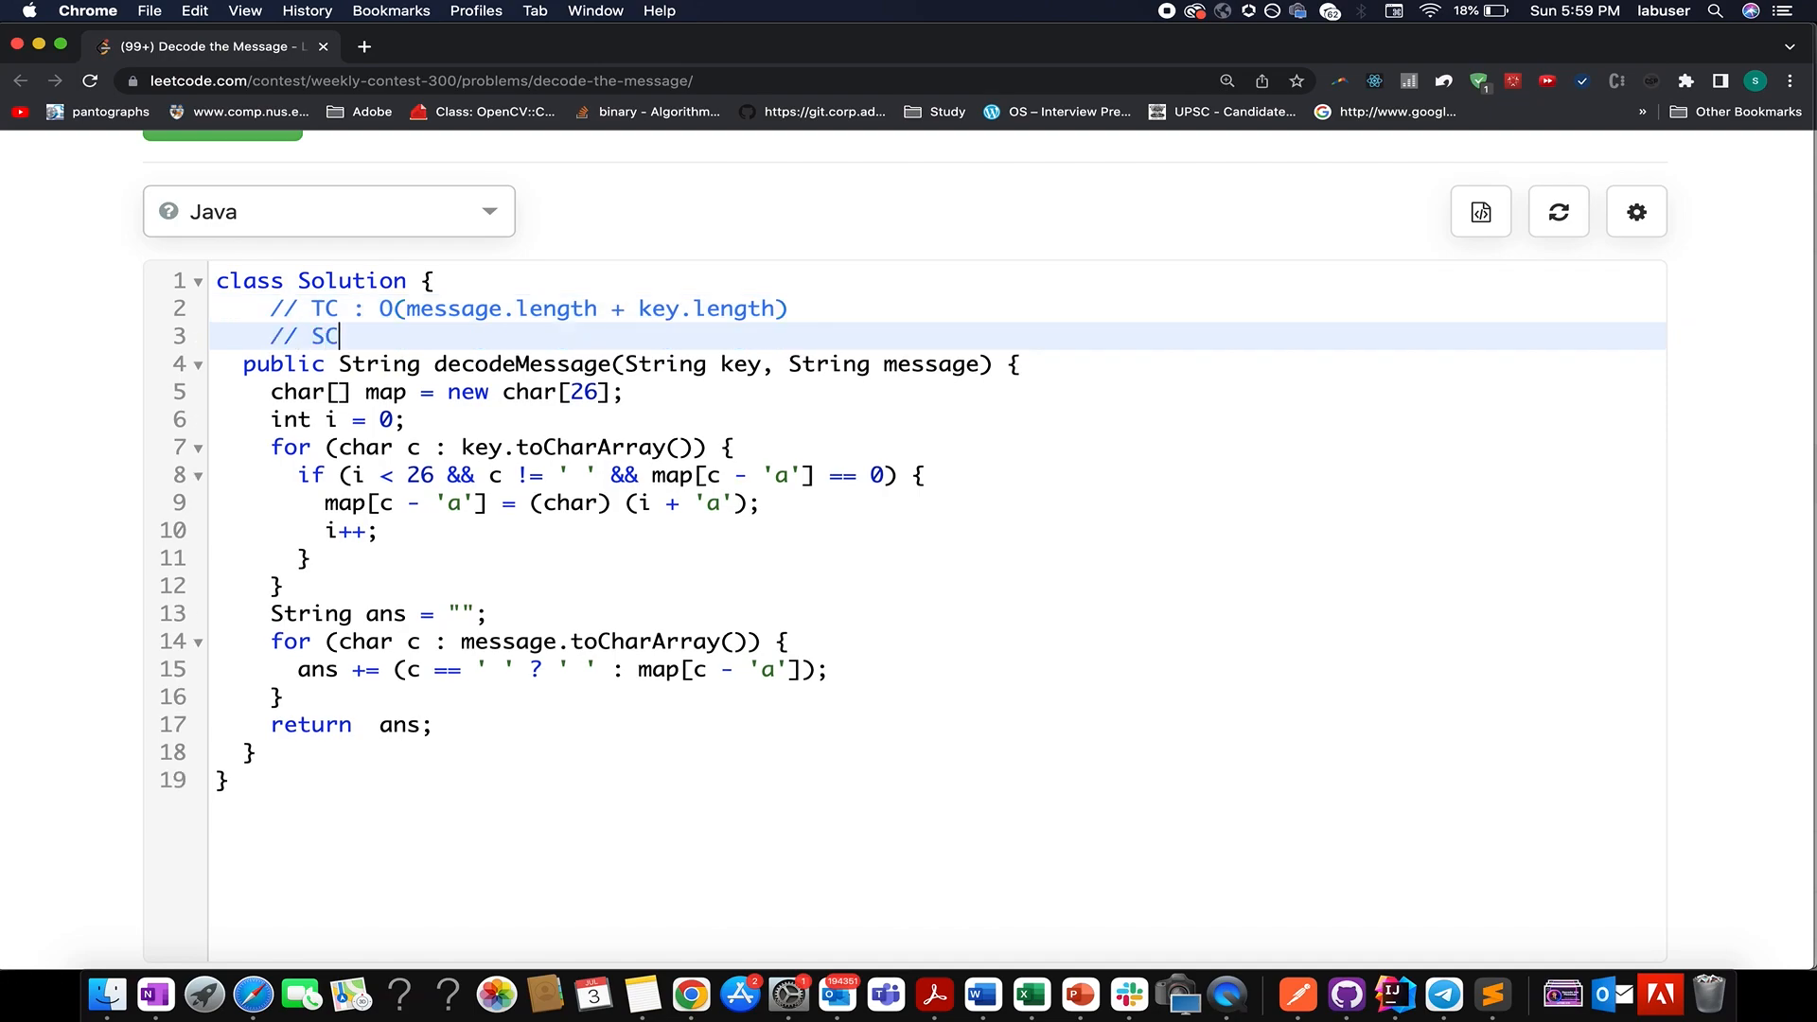
type(": O()")
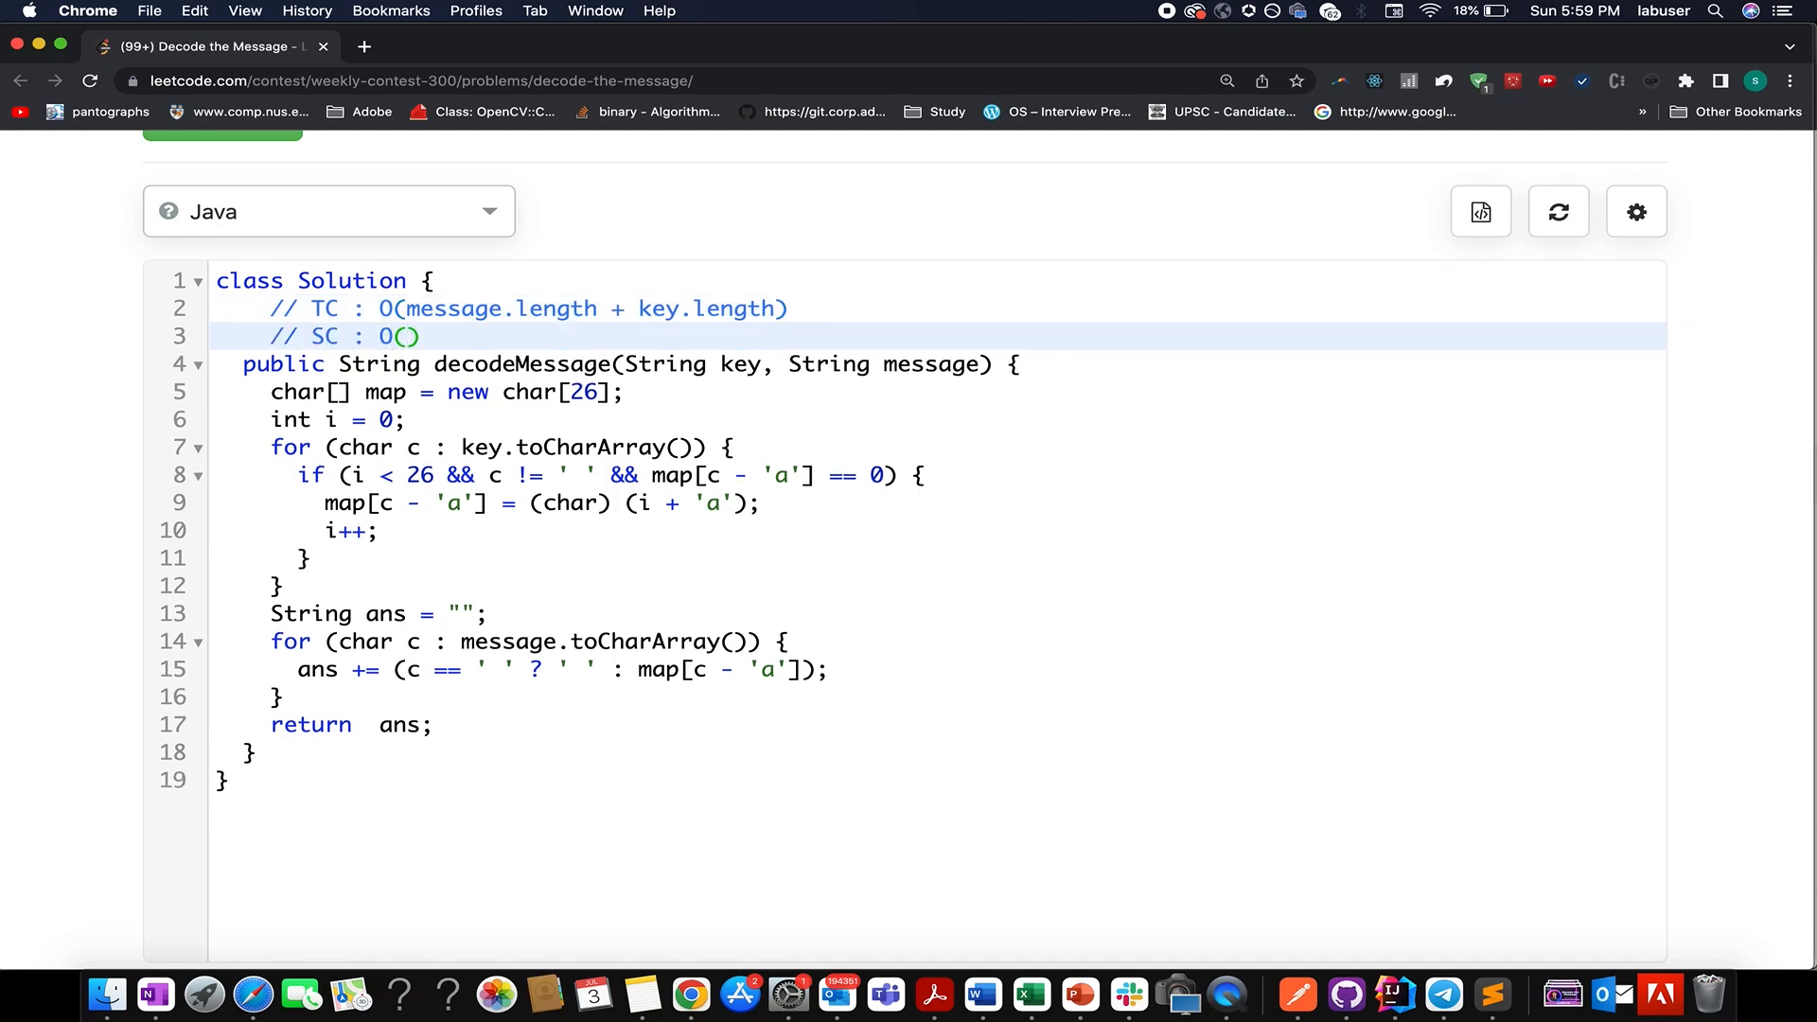
type("1")
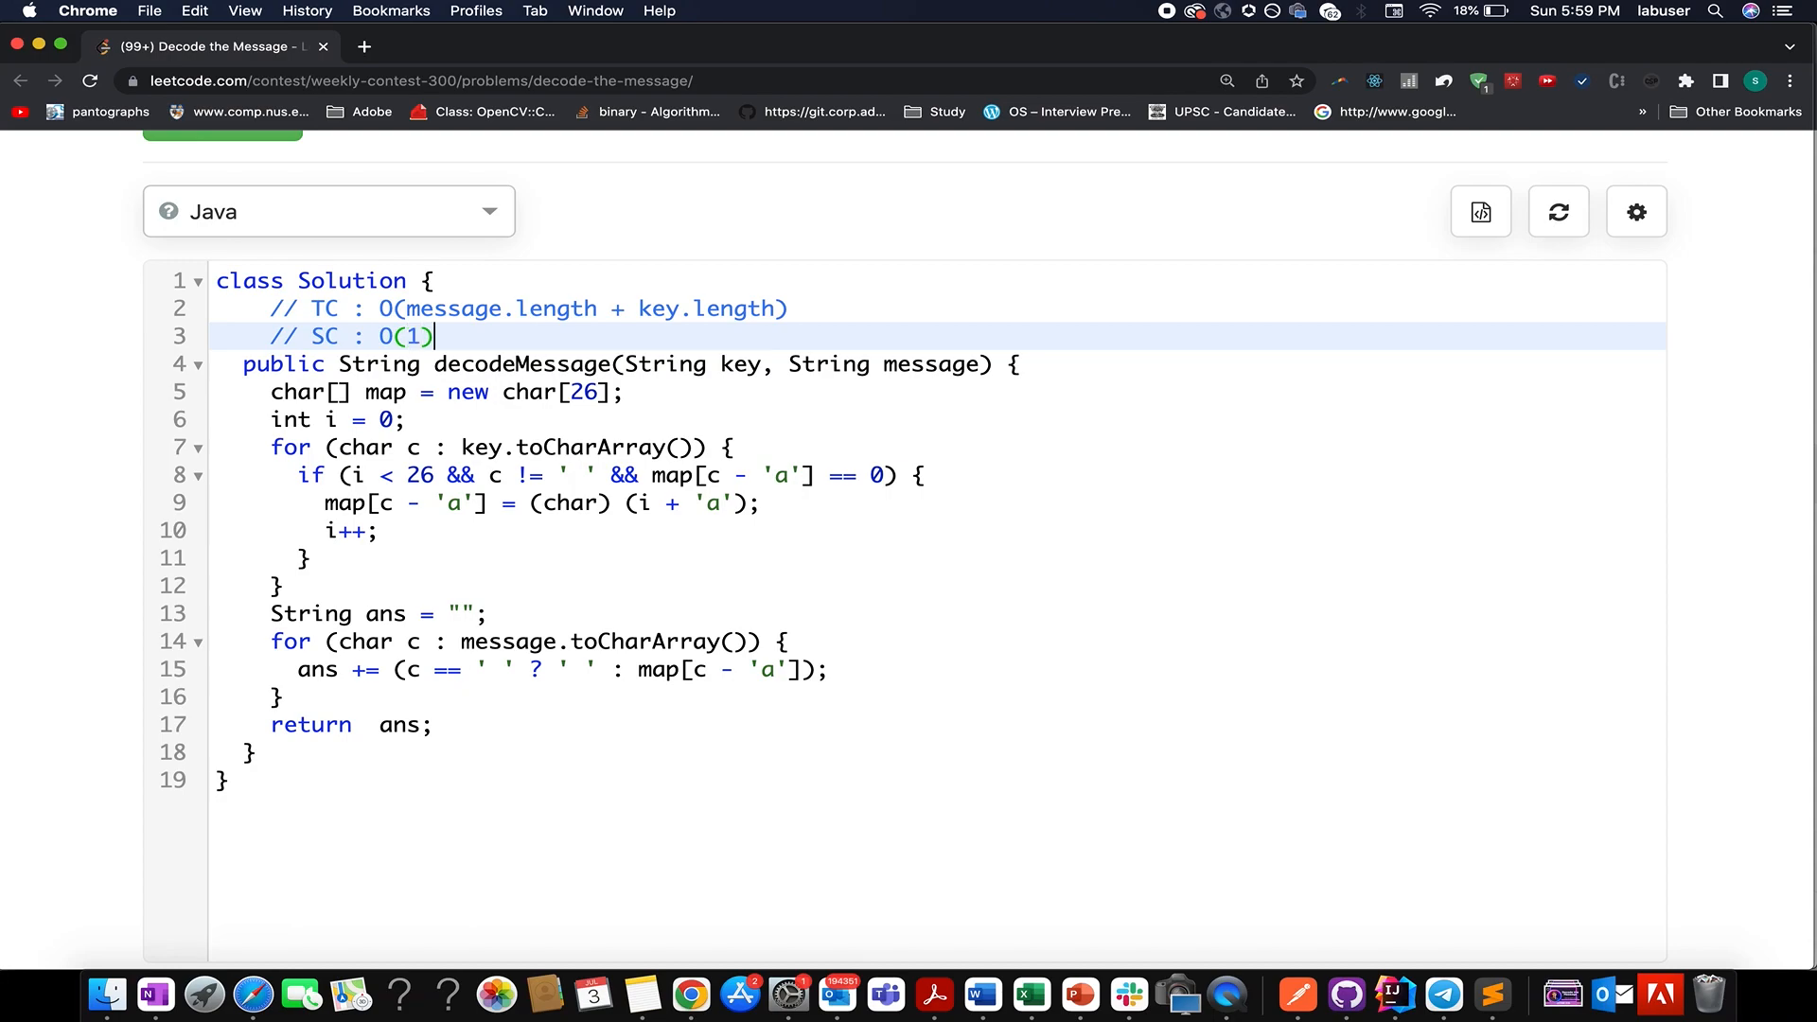